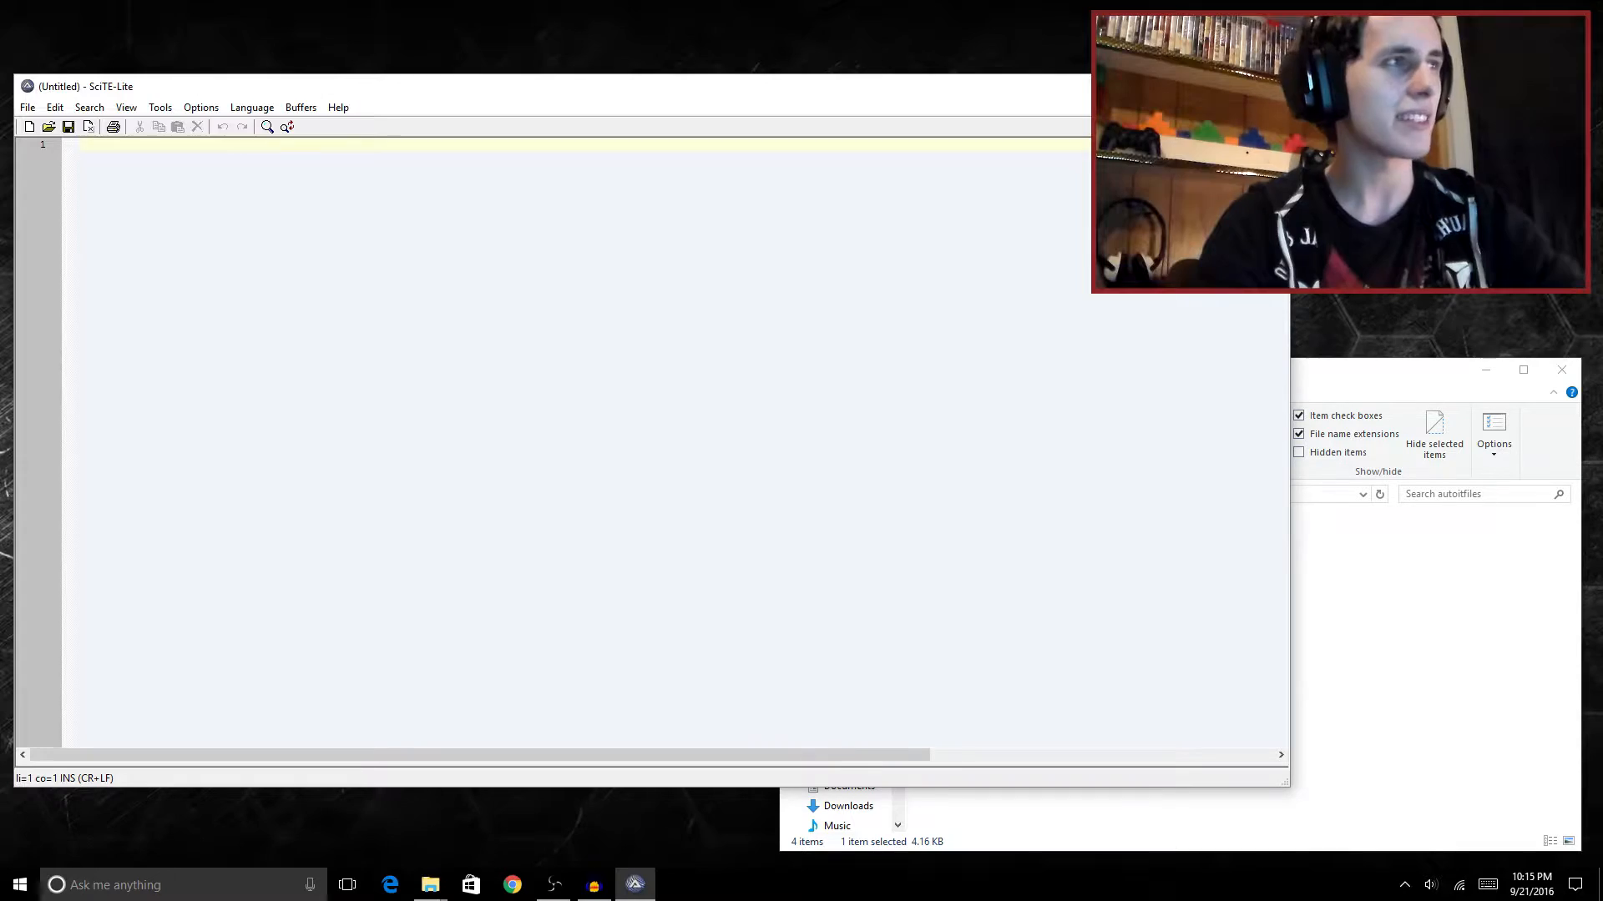
- Enter the throwaway text 'hadaa' in the untitled script before clearing it
{"action": "type", "text": "hadaa"}
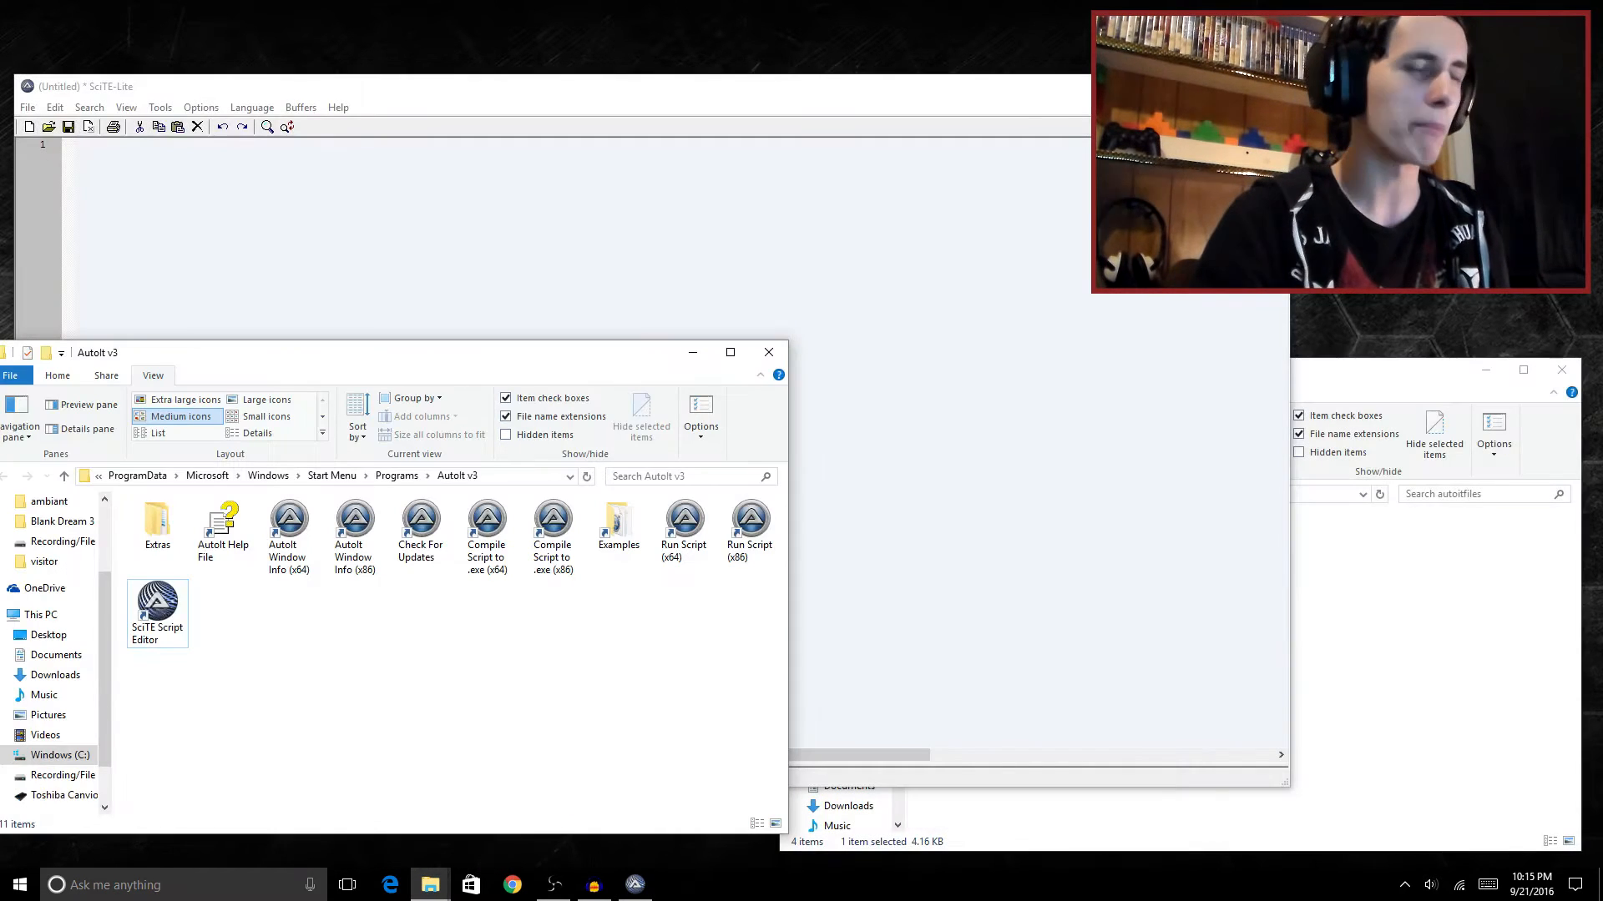
- Launch Run Script (x64), cancel its file chooser, then start Compile Script to .exe (x64)
{"action": "left_click", "coordinate": [419, 514]}
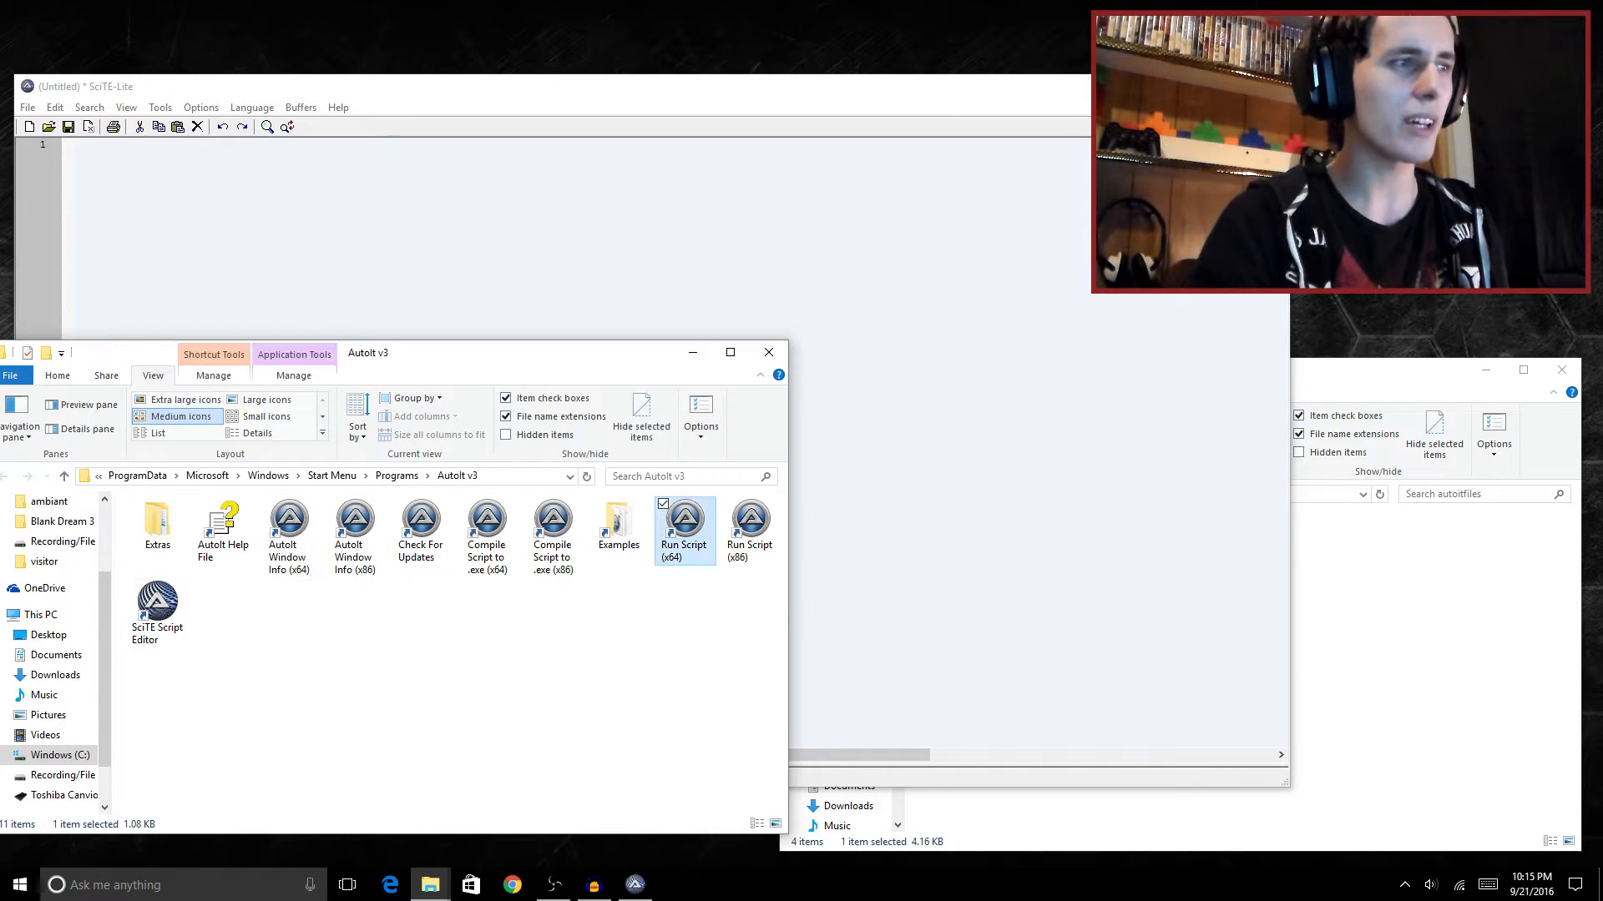
{"action": "double_click", "coordinate": [684, 521]}
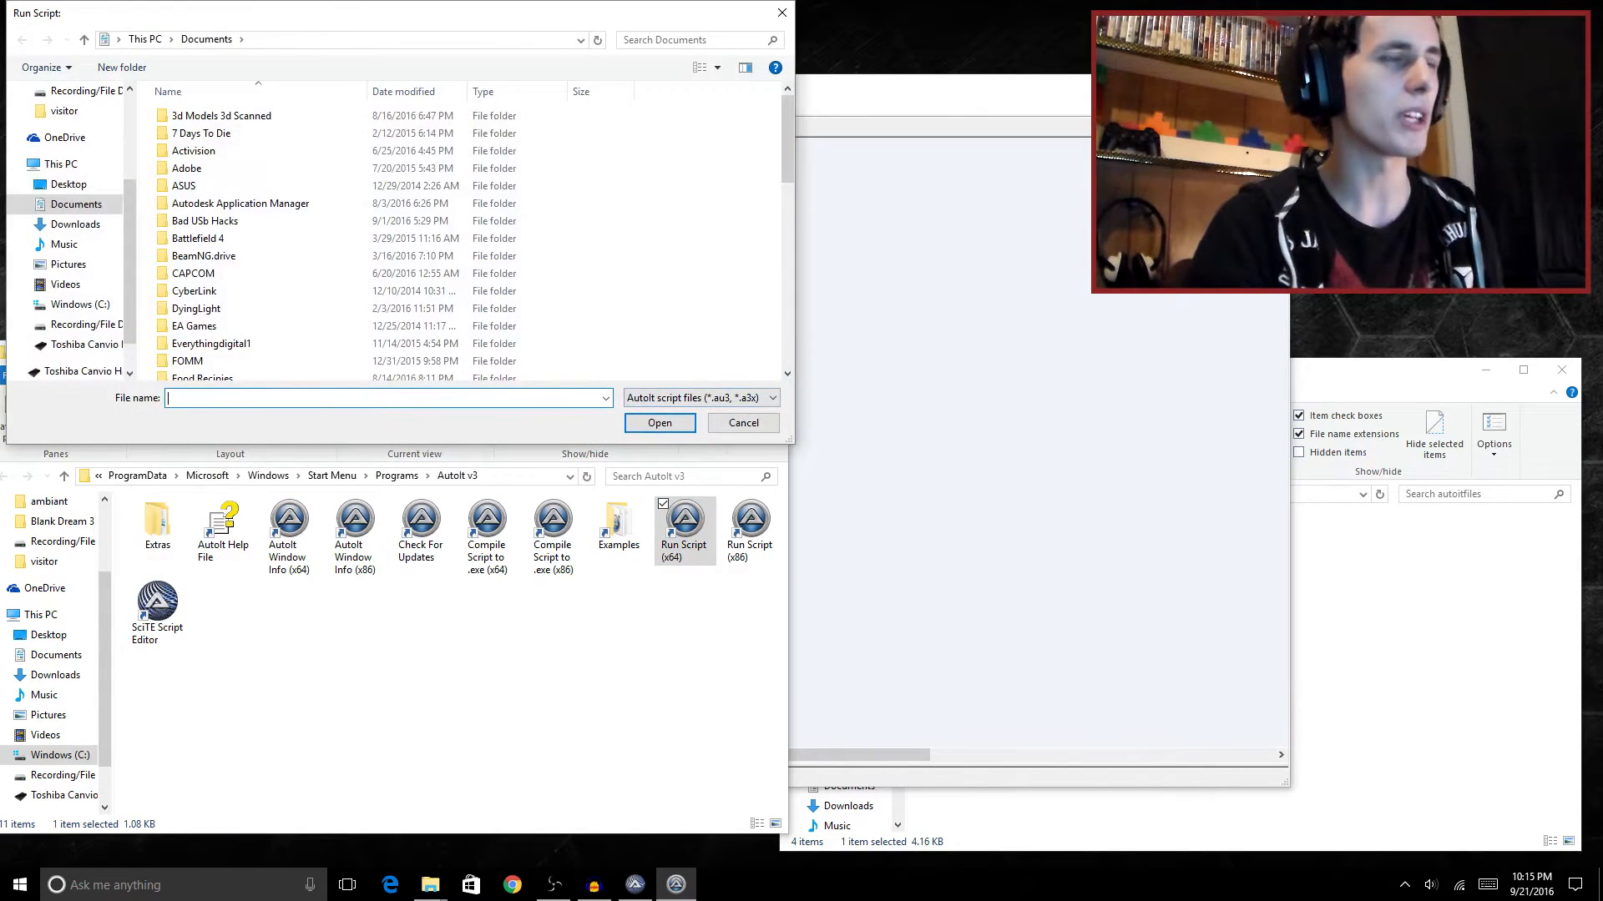
{"action": "left_click", "coordinate": [742, 422]}
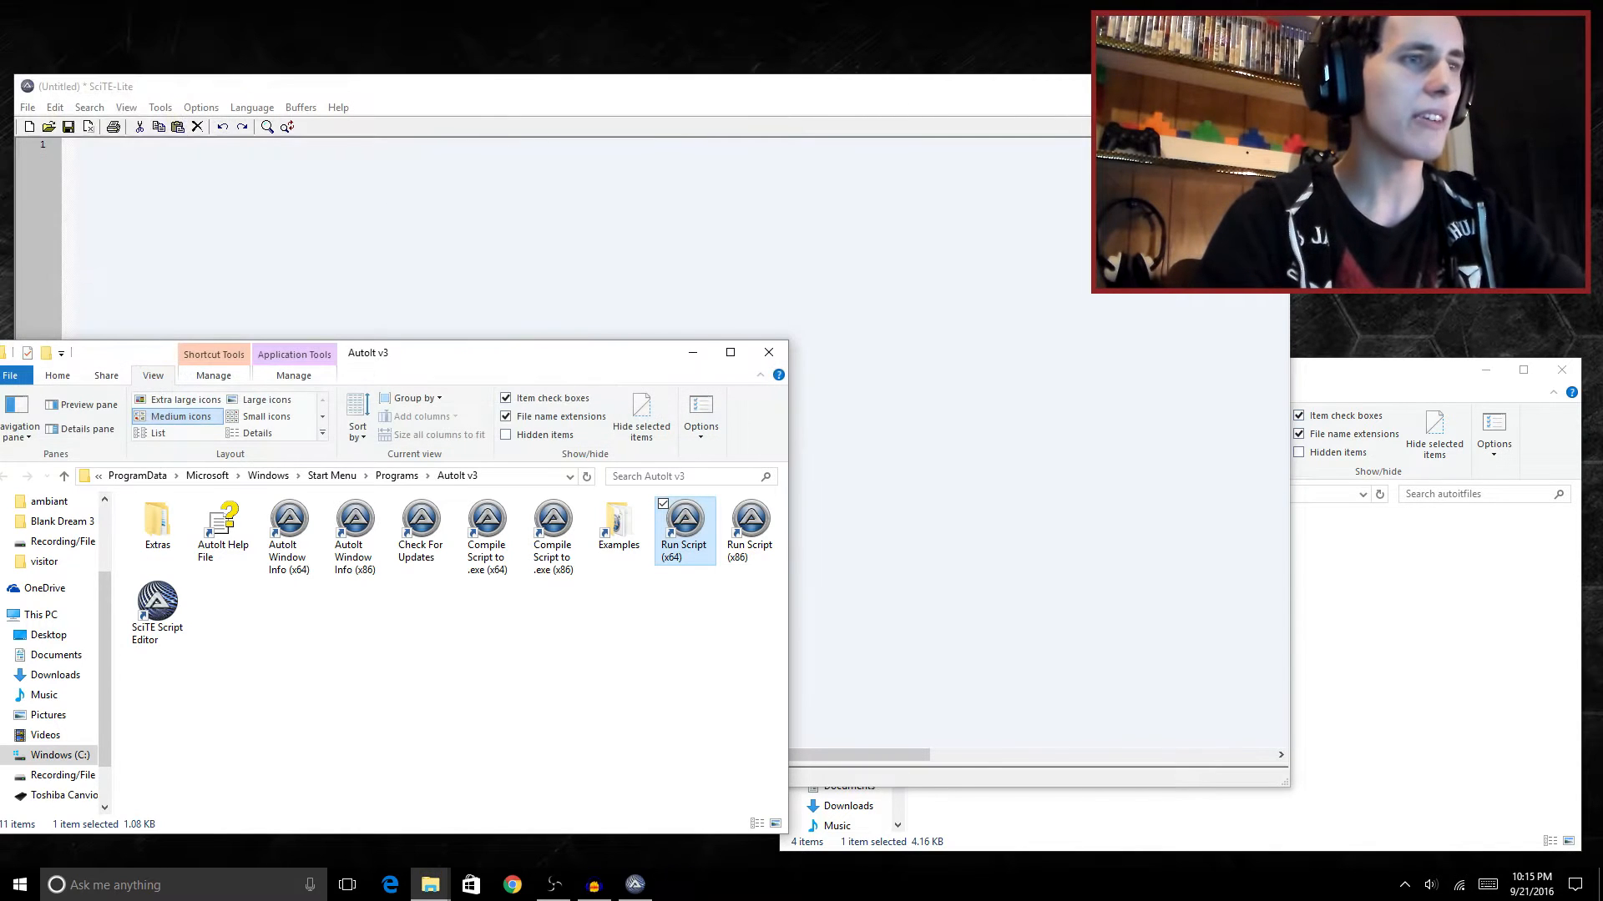
{"action": "double_click", "coordinate": [484, 516]}
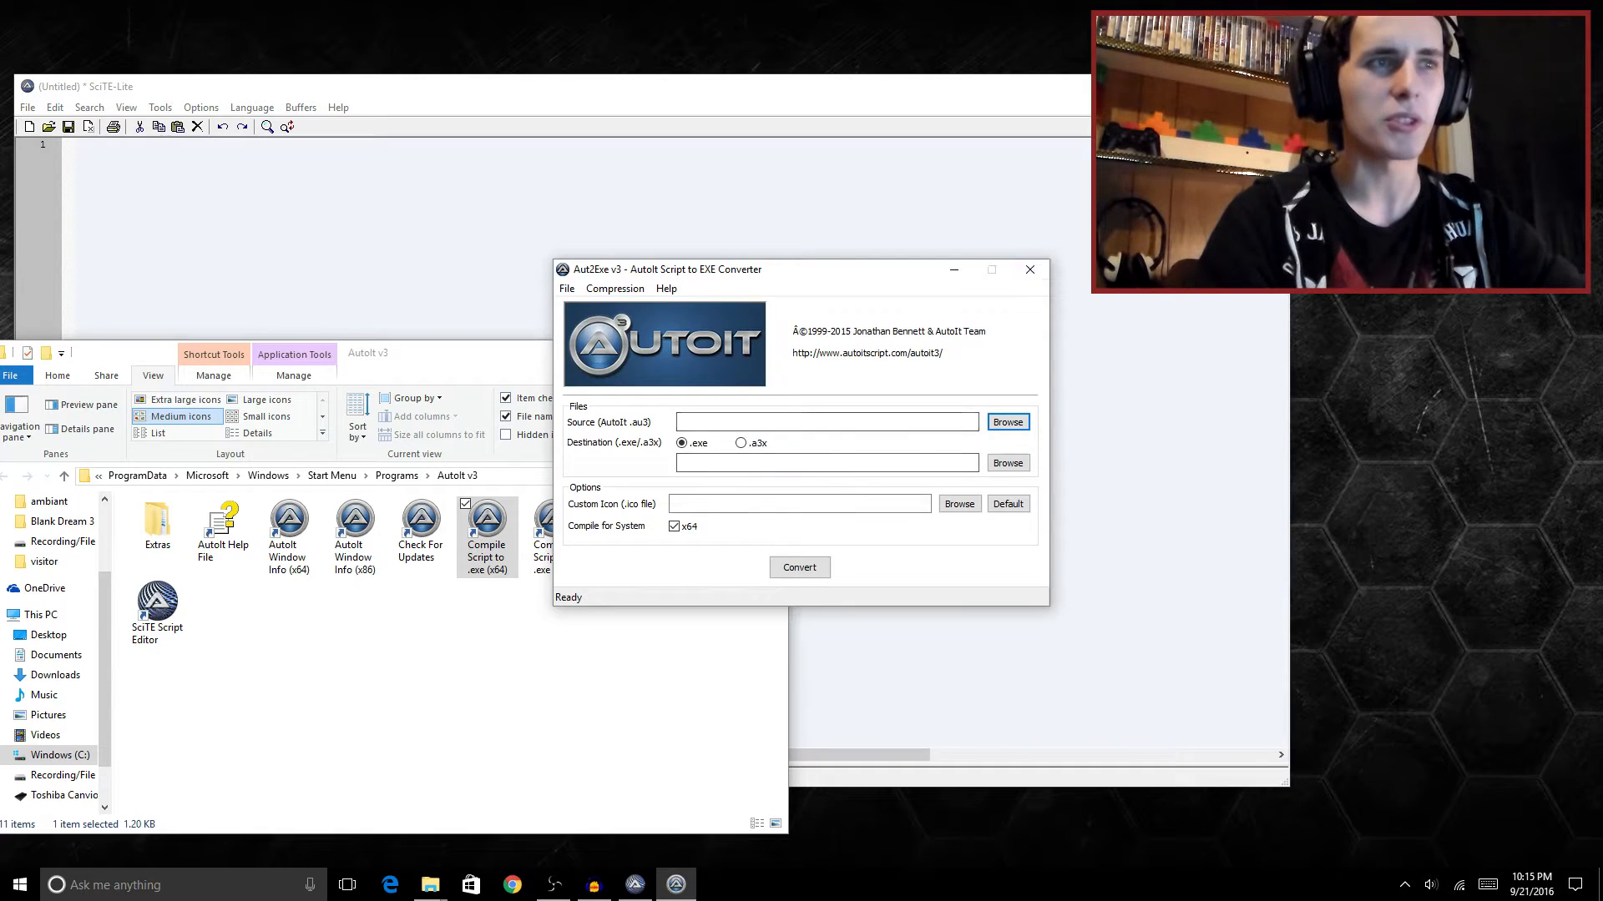
- Close the Aut2Exe converter window so the autoitfiles folder shows again
{"action": "left_click", "coordinate": [1028, 269]}
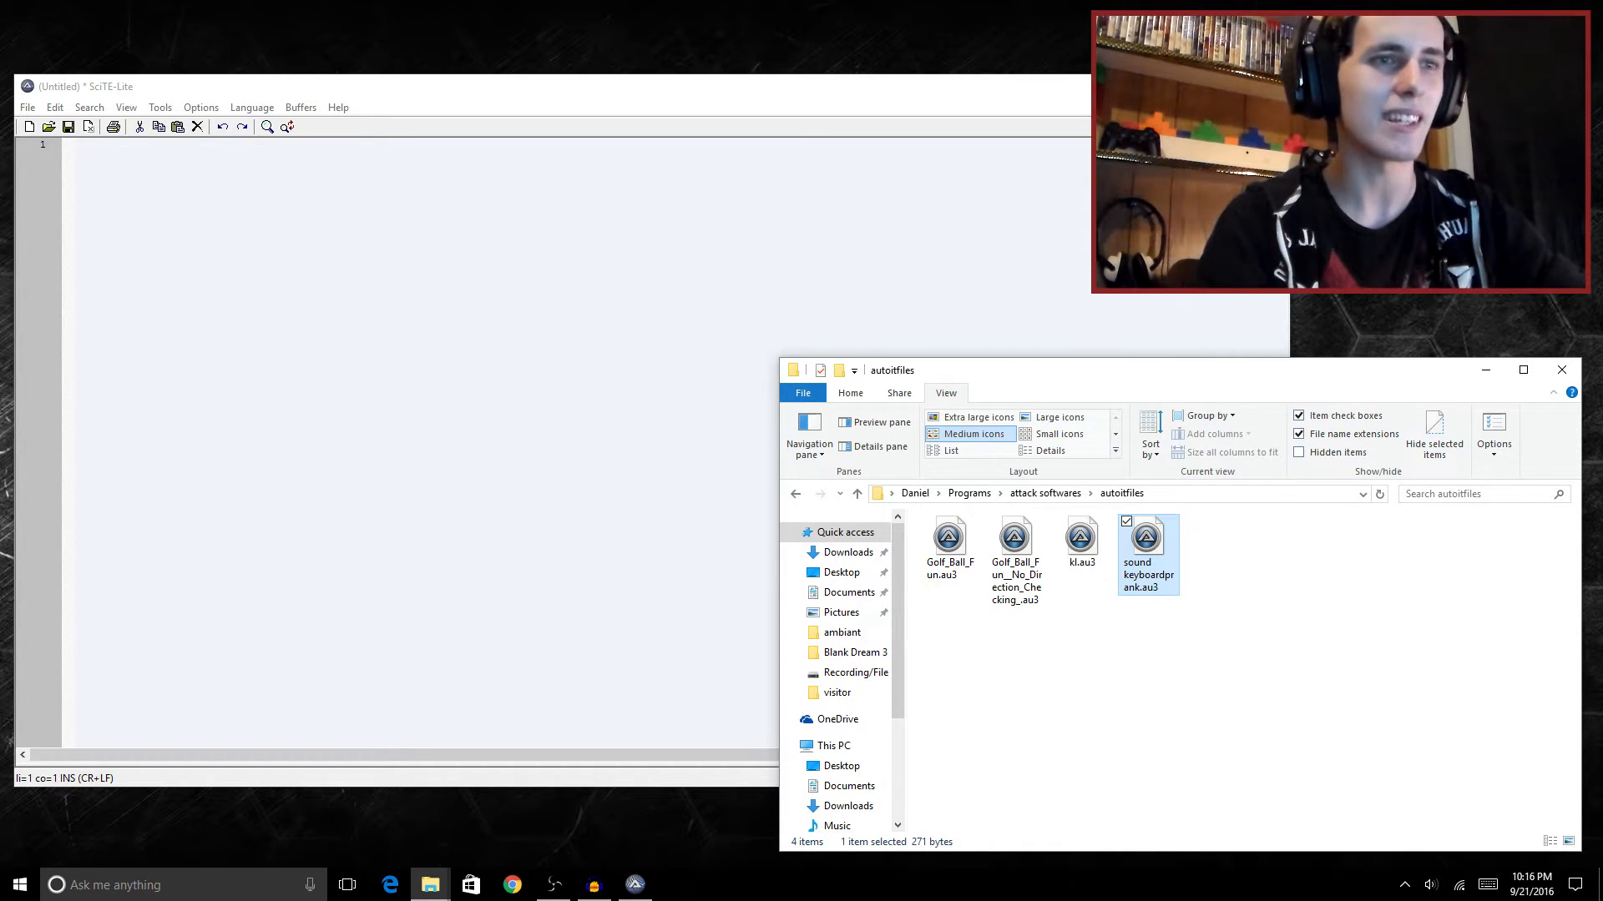
- Drag the autoitfiles folder window higher by its title bar
{"action": "left_click_drag", "start_coordinate": [1035, 369], "coordinate": [1035, 317]}
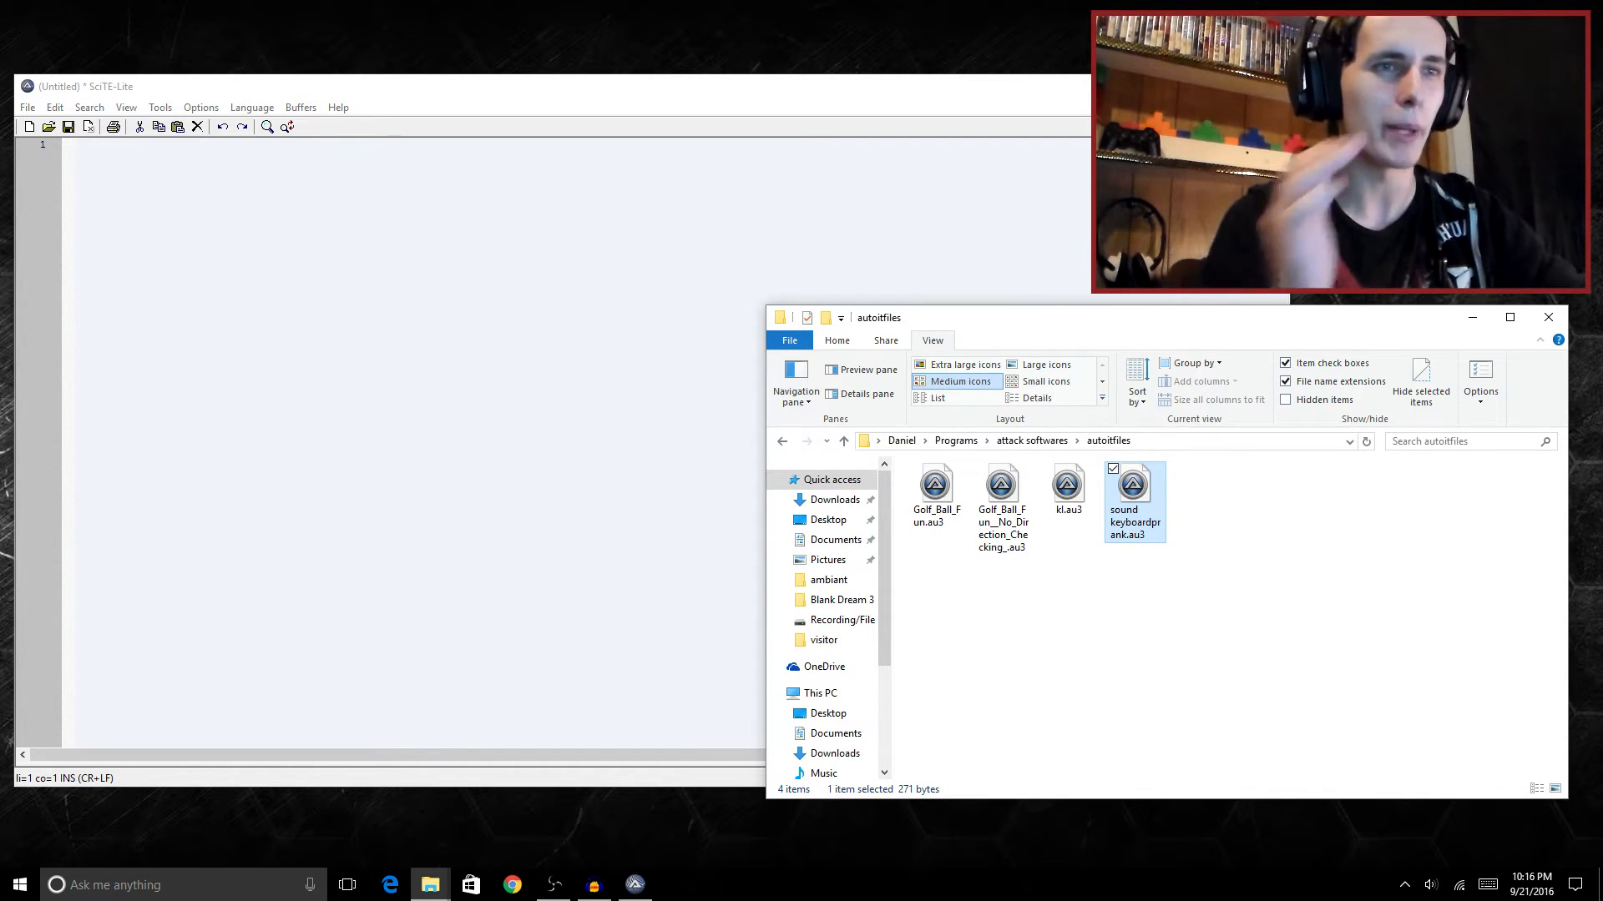
{"action": "mouse_move", "coordinate": [1135, 501]}
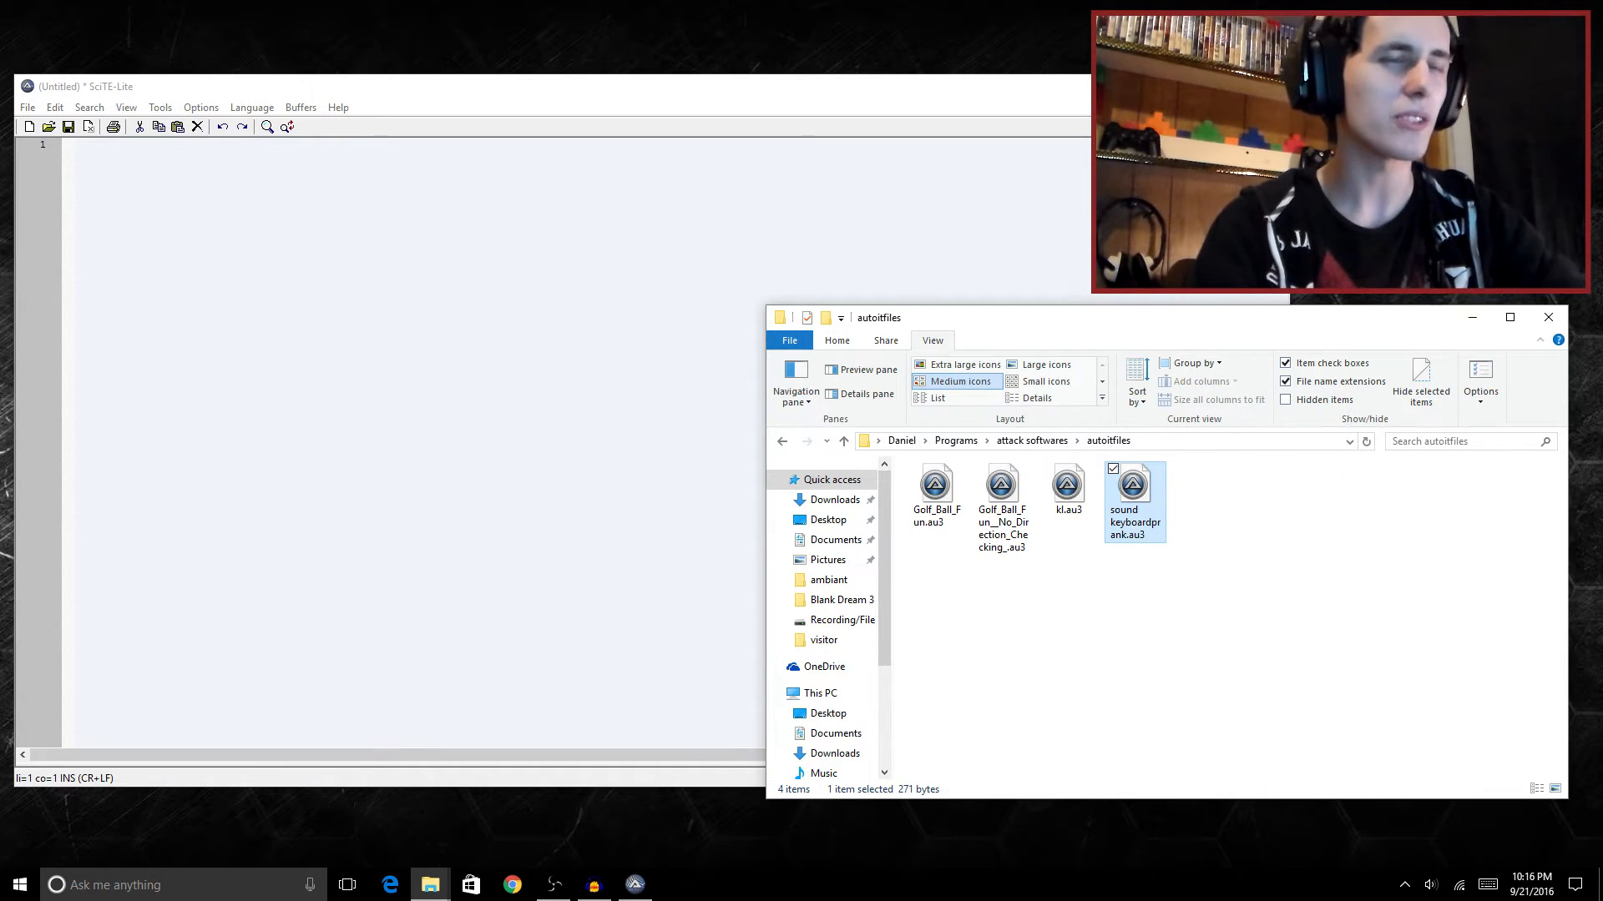
- Open sound keyboardprank.au3 from the folder into a new SciTE-Lite tab
{"action": "double_click", "coordinate": [1133, 500]}
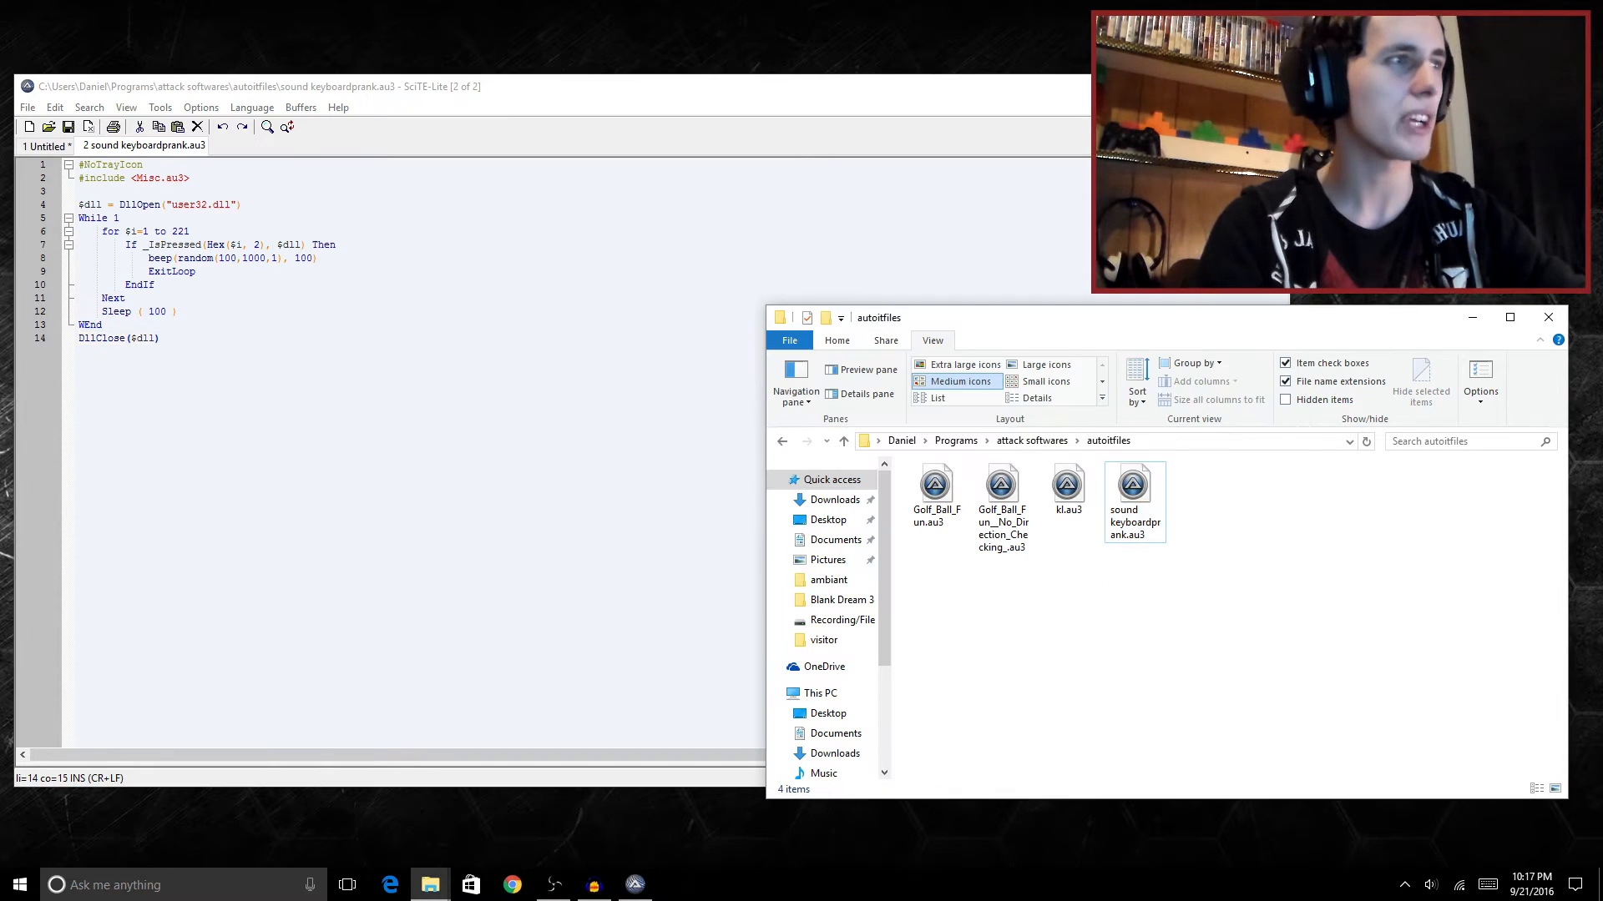
{"action": "mouse_move", "coordinate": [1132, 491]}
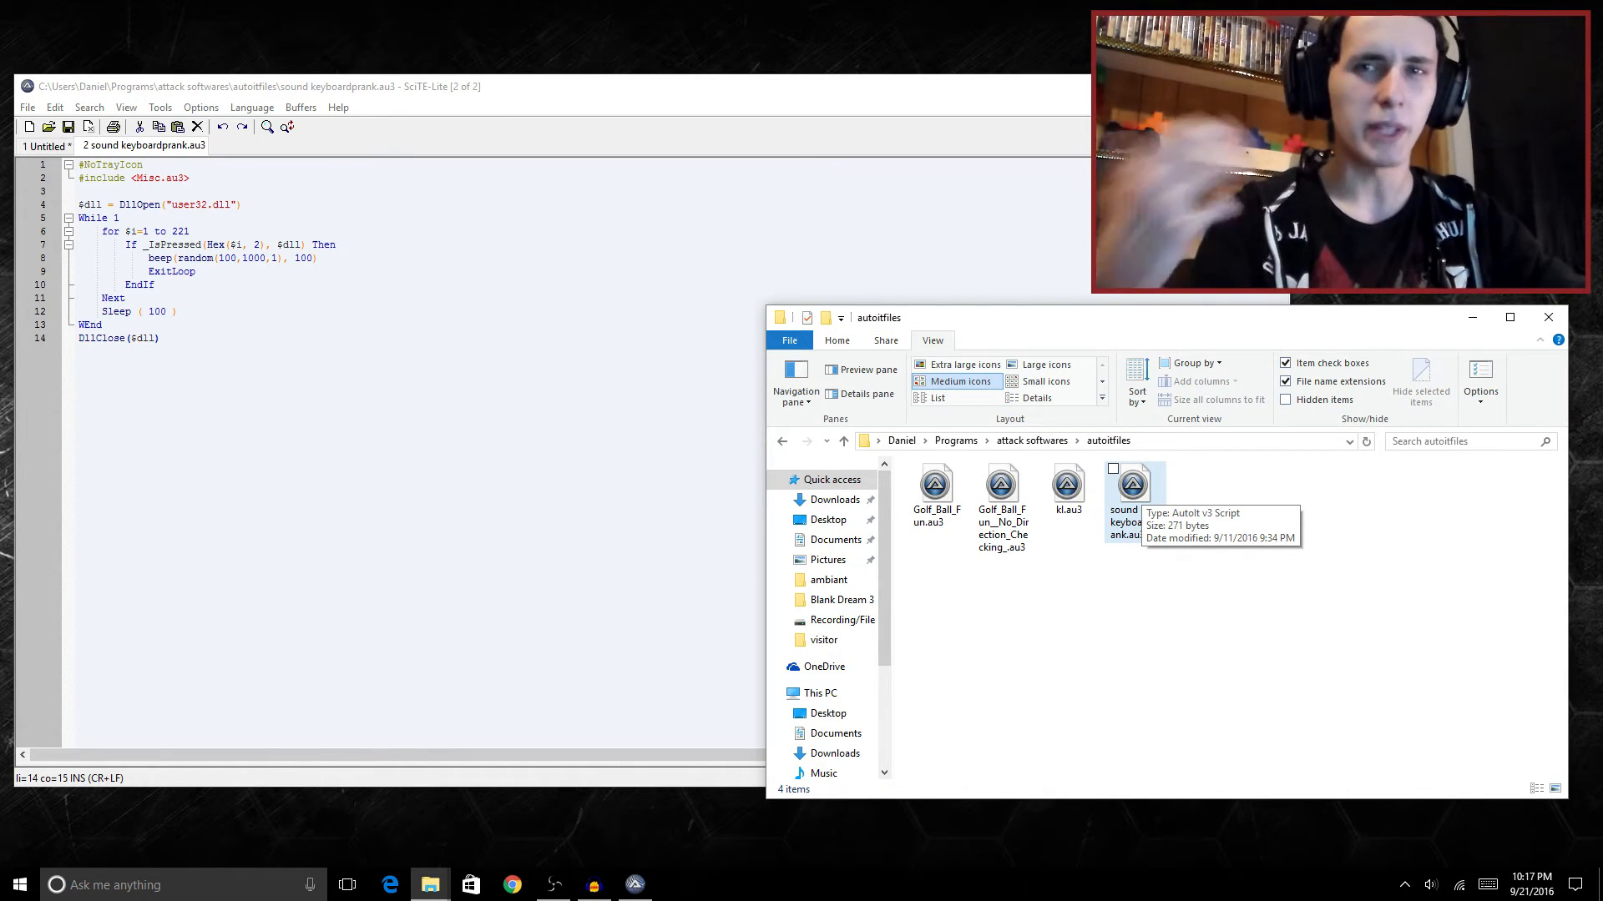
{"action": "right_click", "coordinate": [1132, 501]}
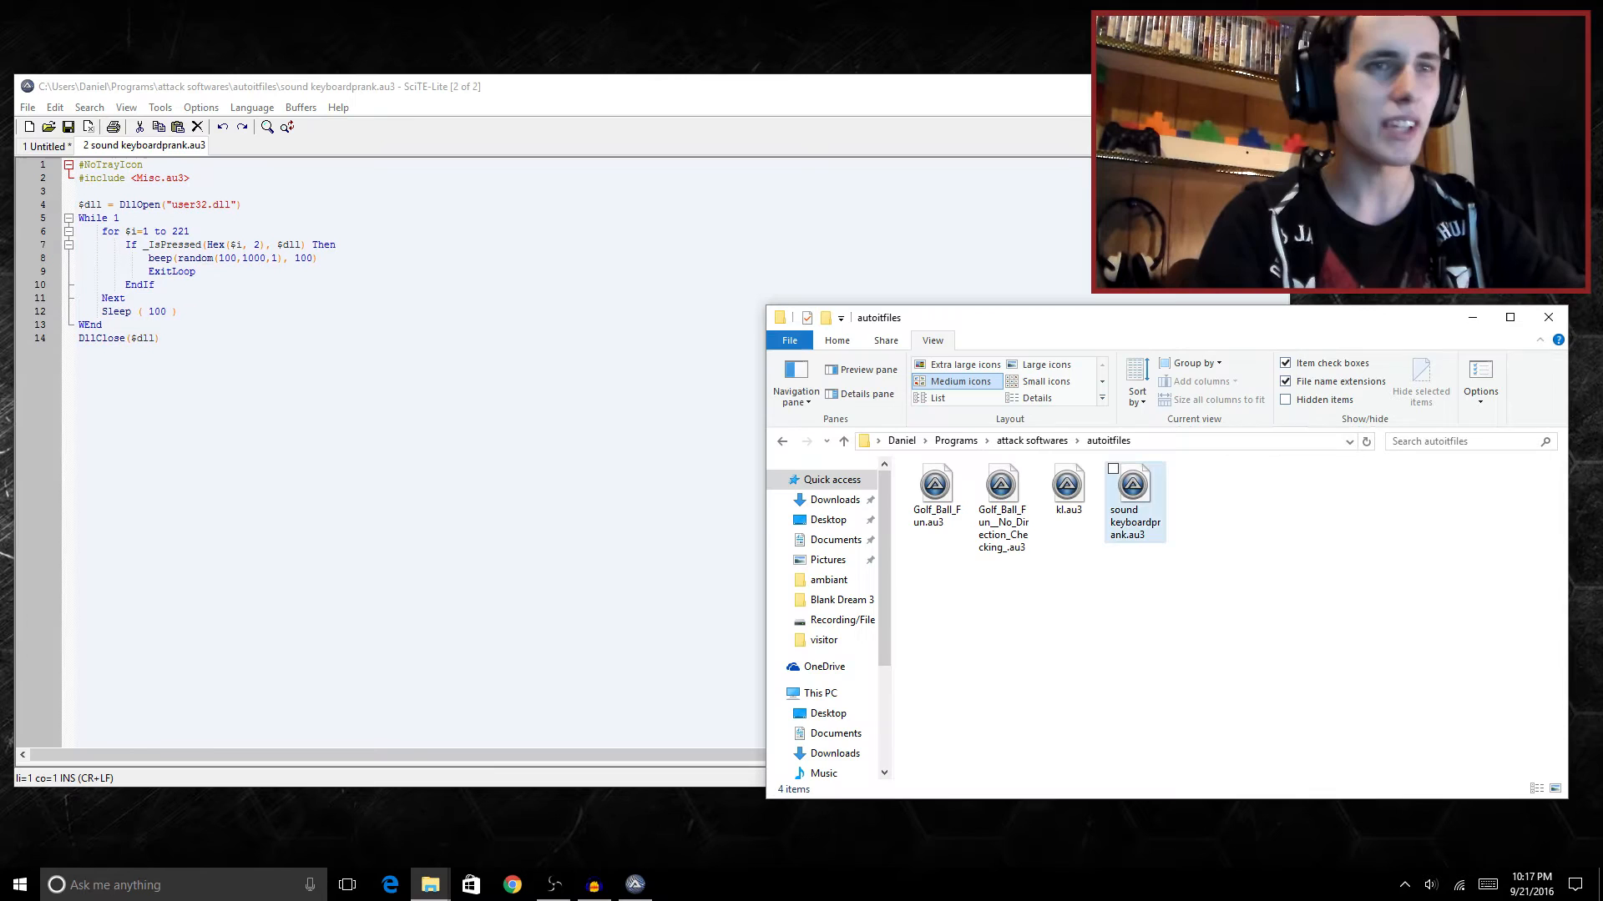
{"action": "left_click", "coordinate": [1135, 484]}
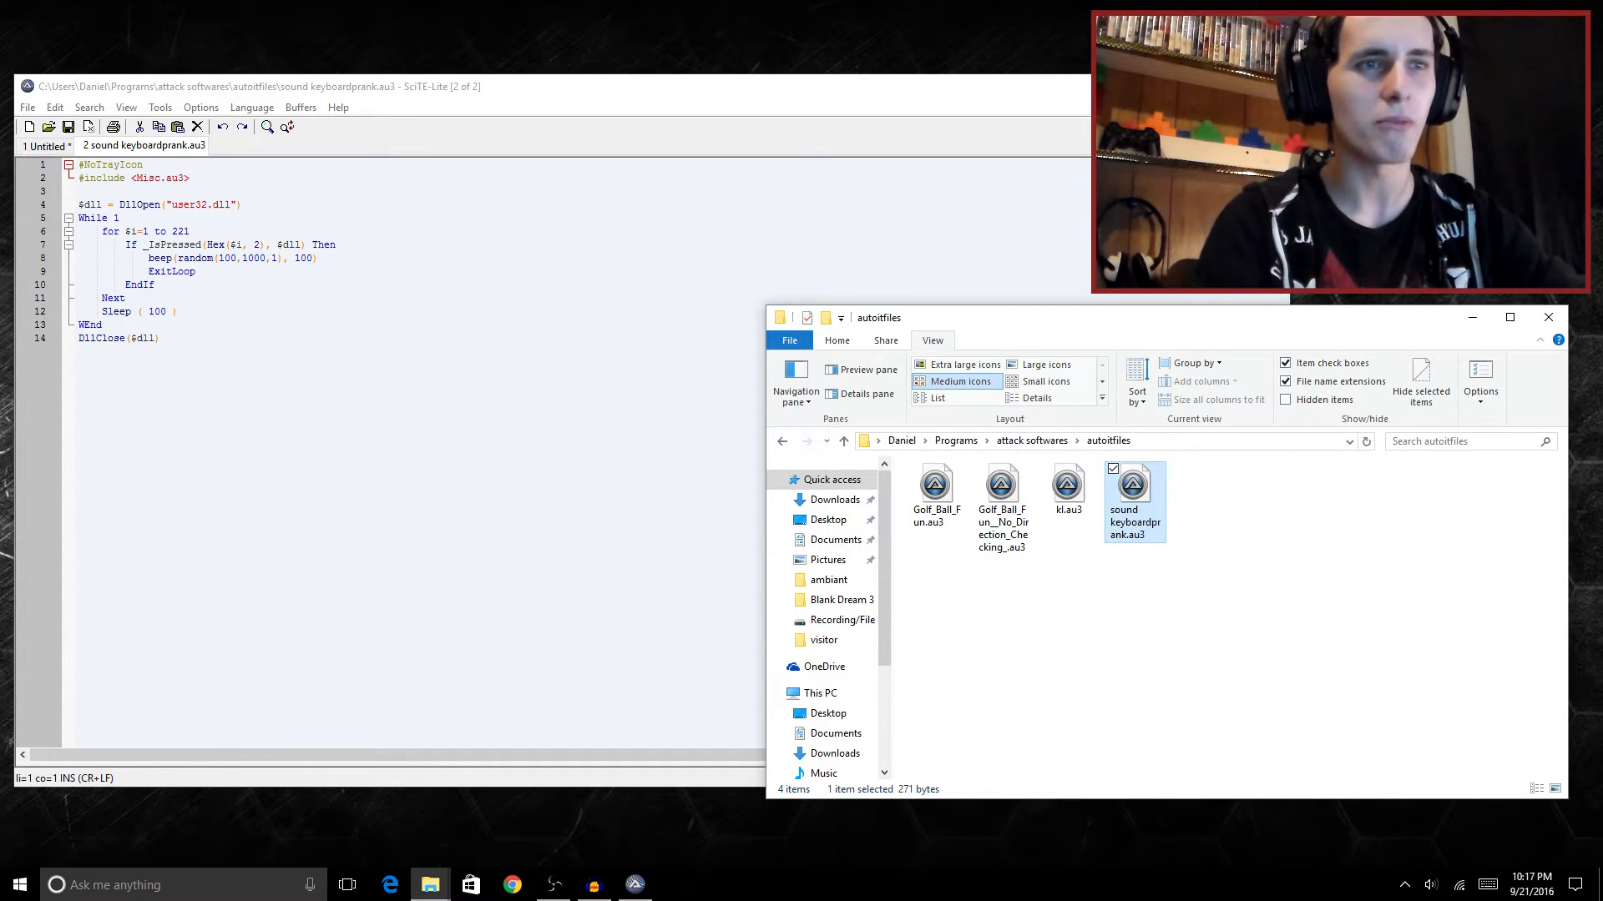
{"action": "right_click", "coordinate": [1135, 501]}
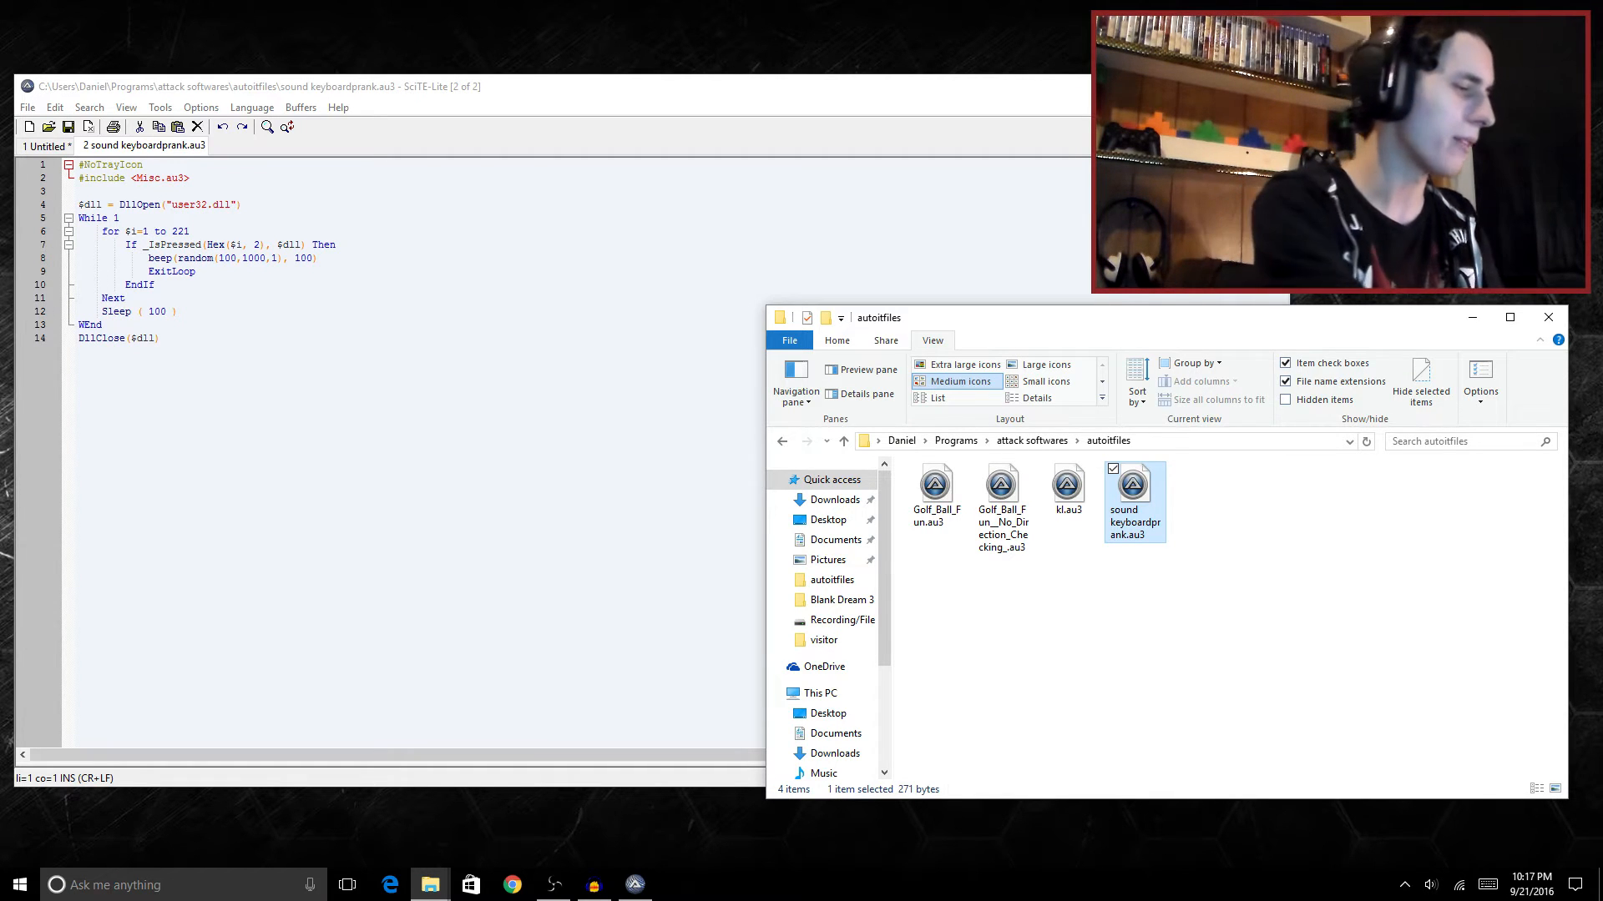
{"action": "left_click", "coordinate": [1002, 485]}
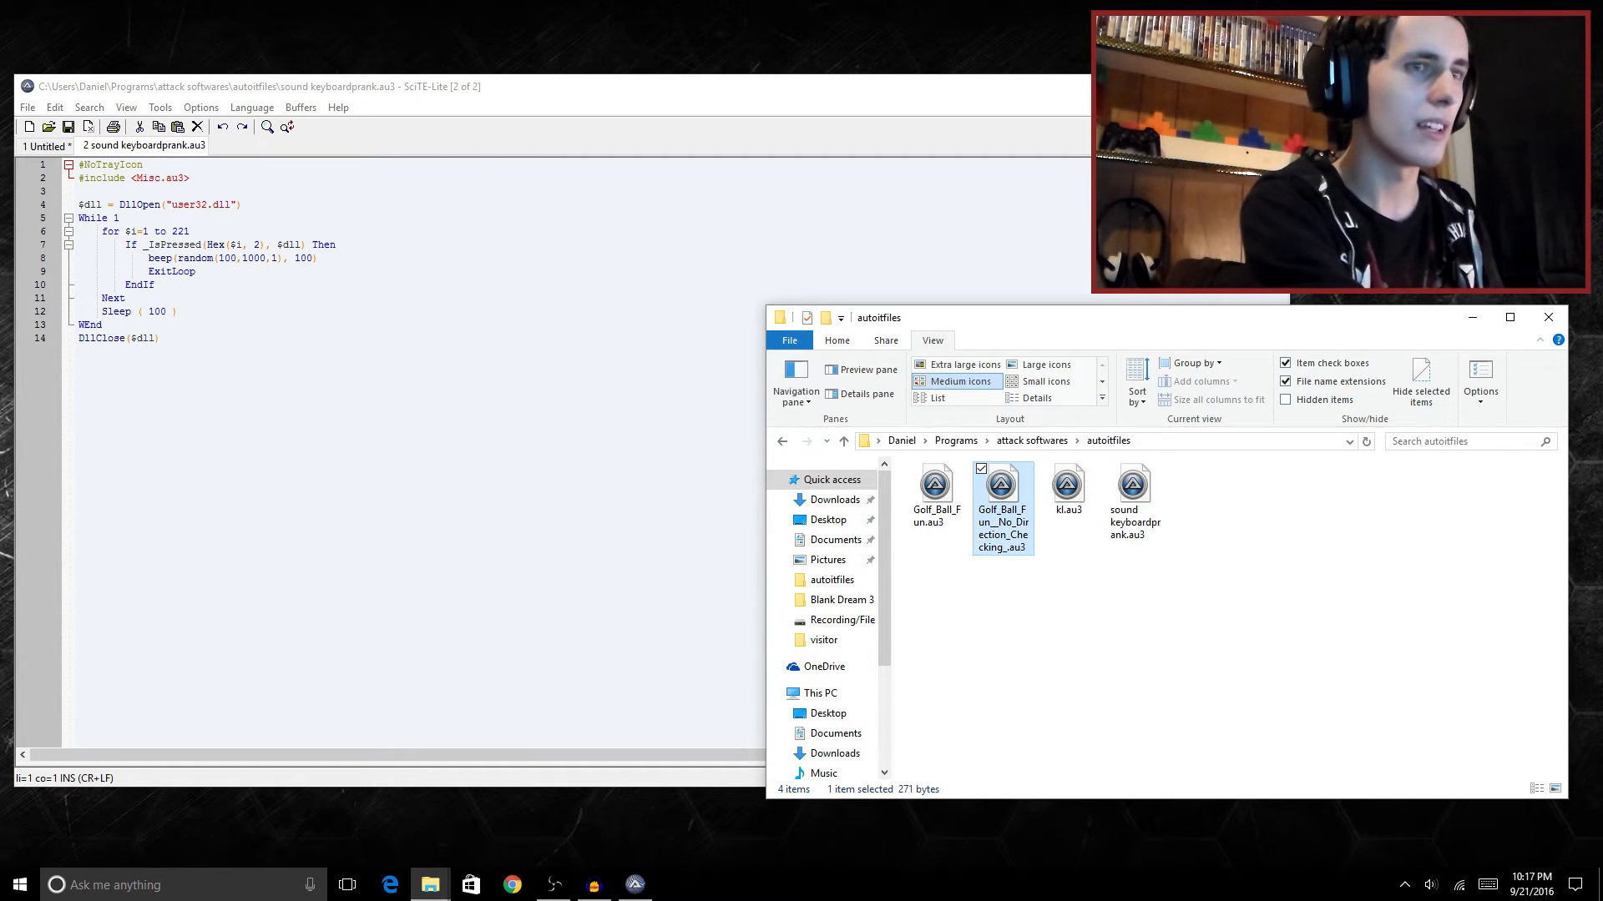
{"action": "left_click", "coordinate": [1134, 482]}
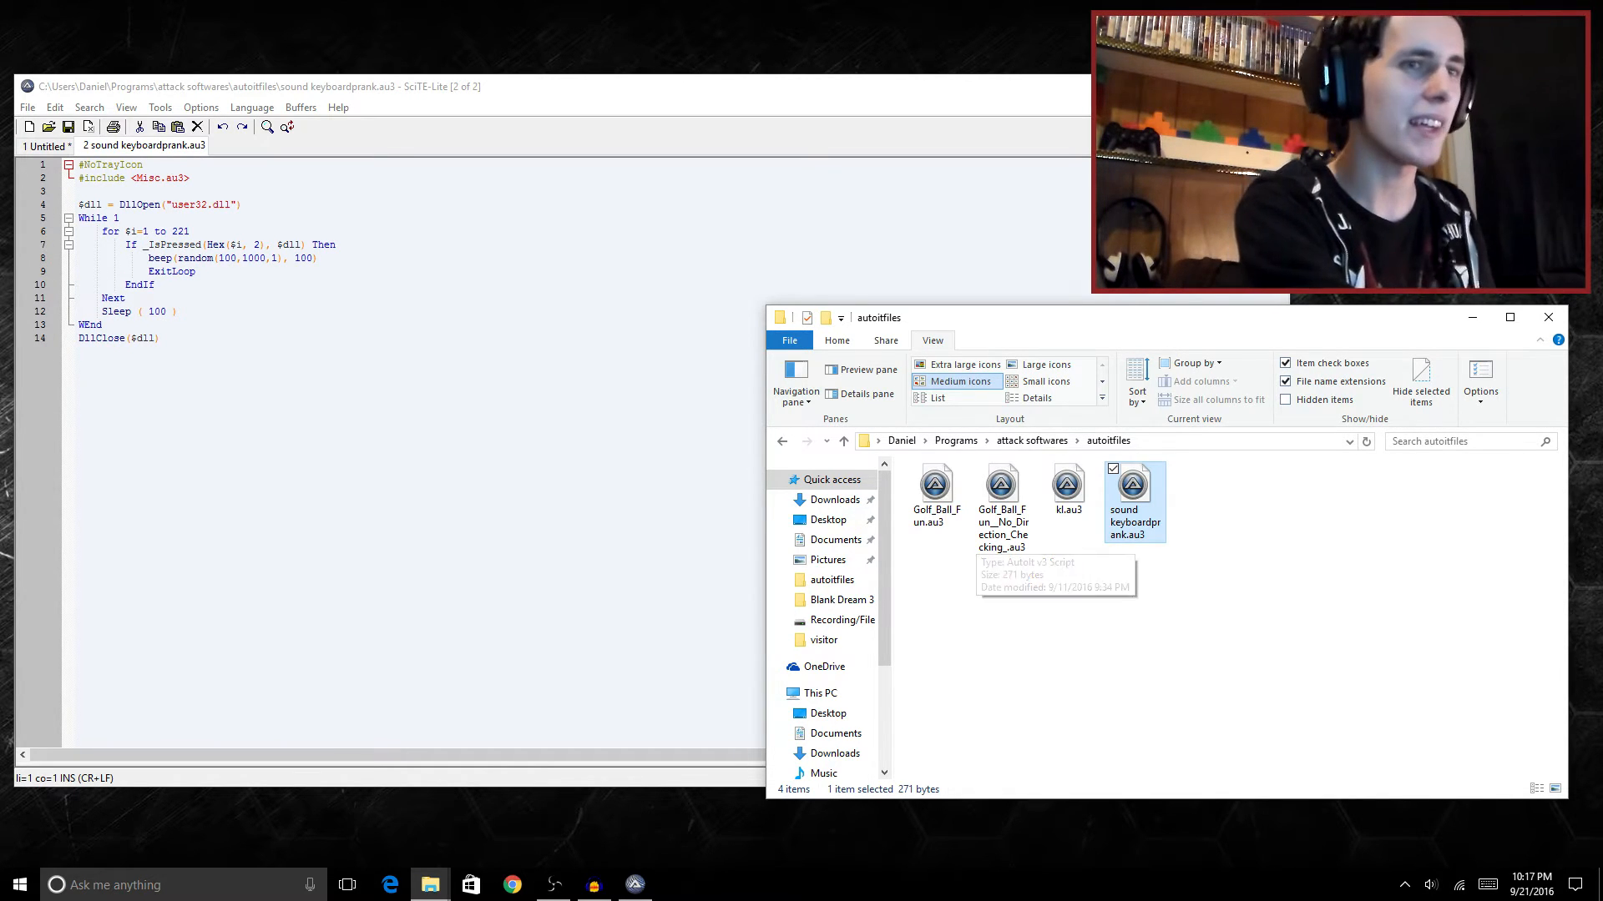
{"action": "left_click", "coordinate": [1067, 485]}
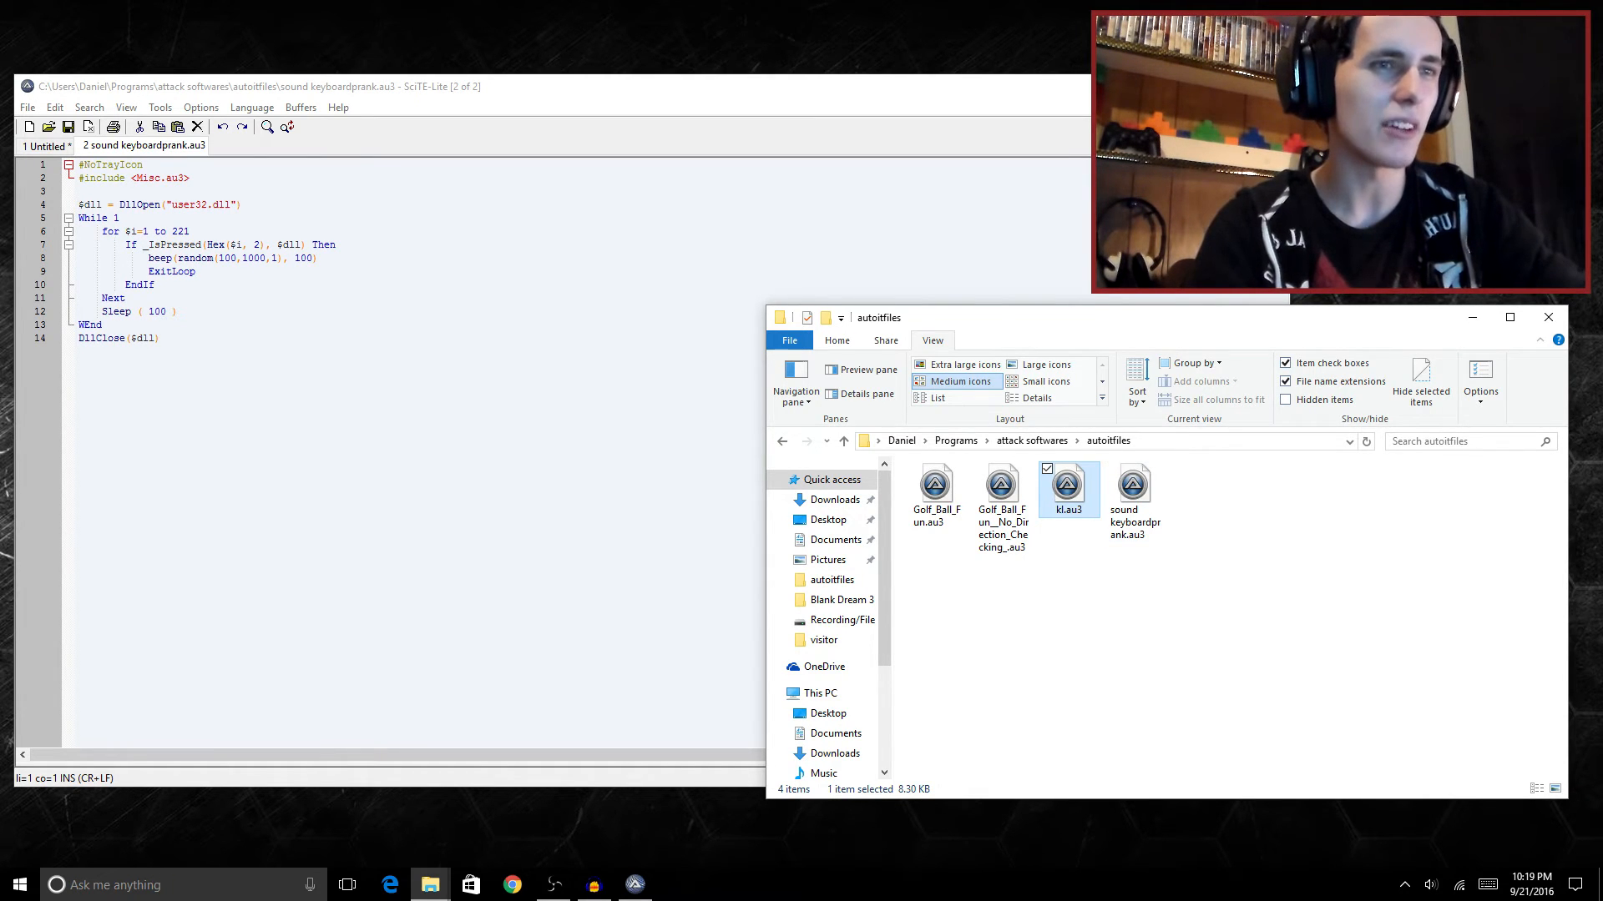
{"action": "mouse_move", "coordinate": [1067, 489]}
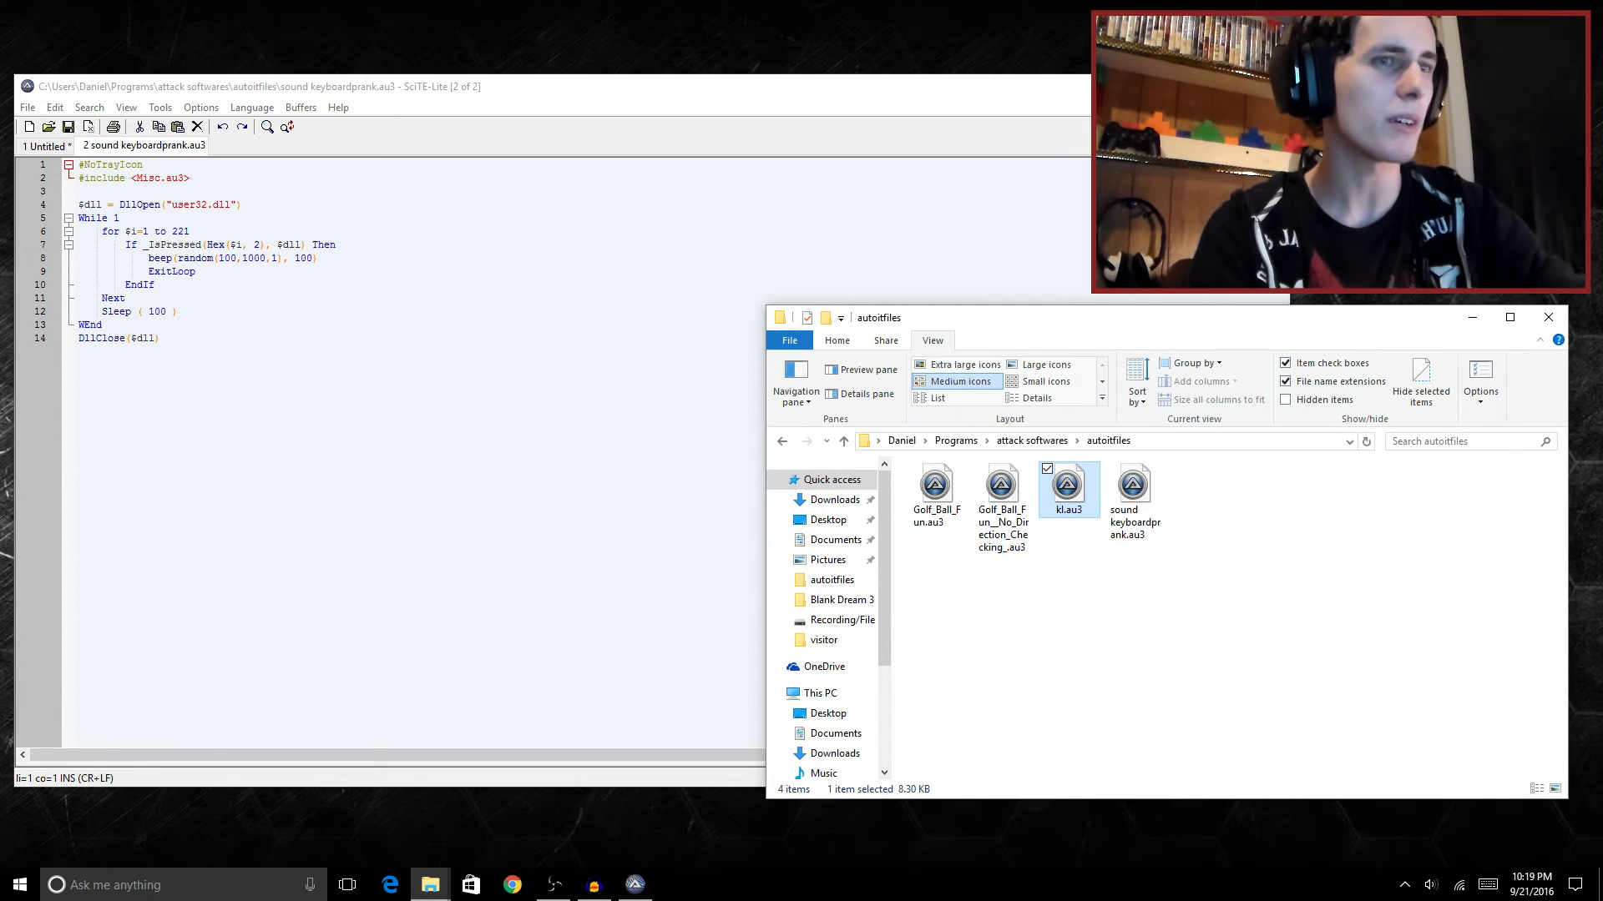
- Run kl.au3 from its context menu and enter 'hello' as test keystrokes for the log
{"action": "right_click", "coordinate": [1067, 485]}
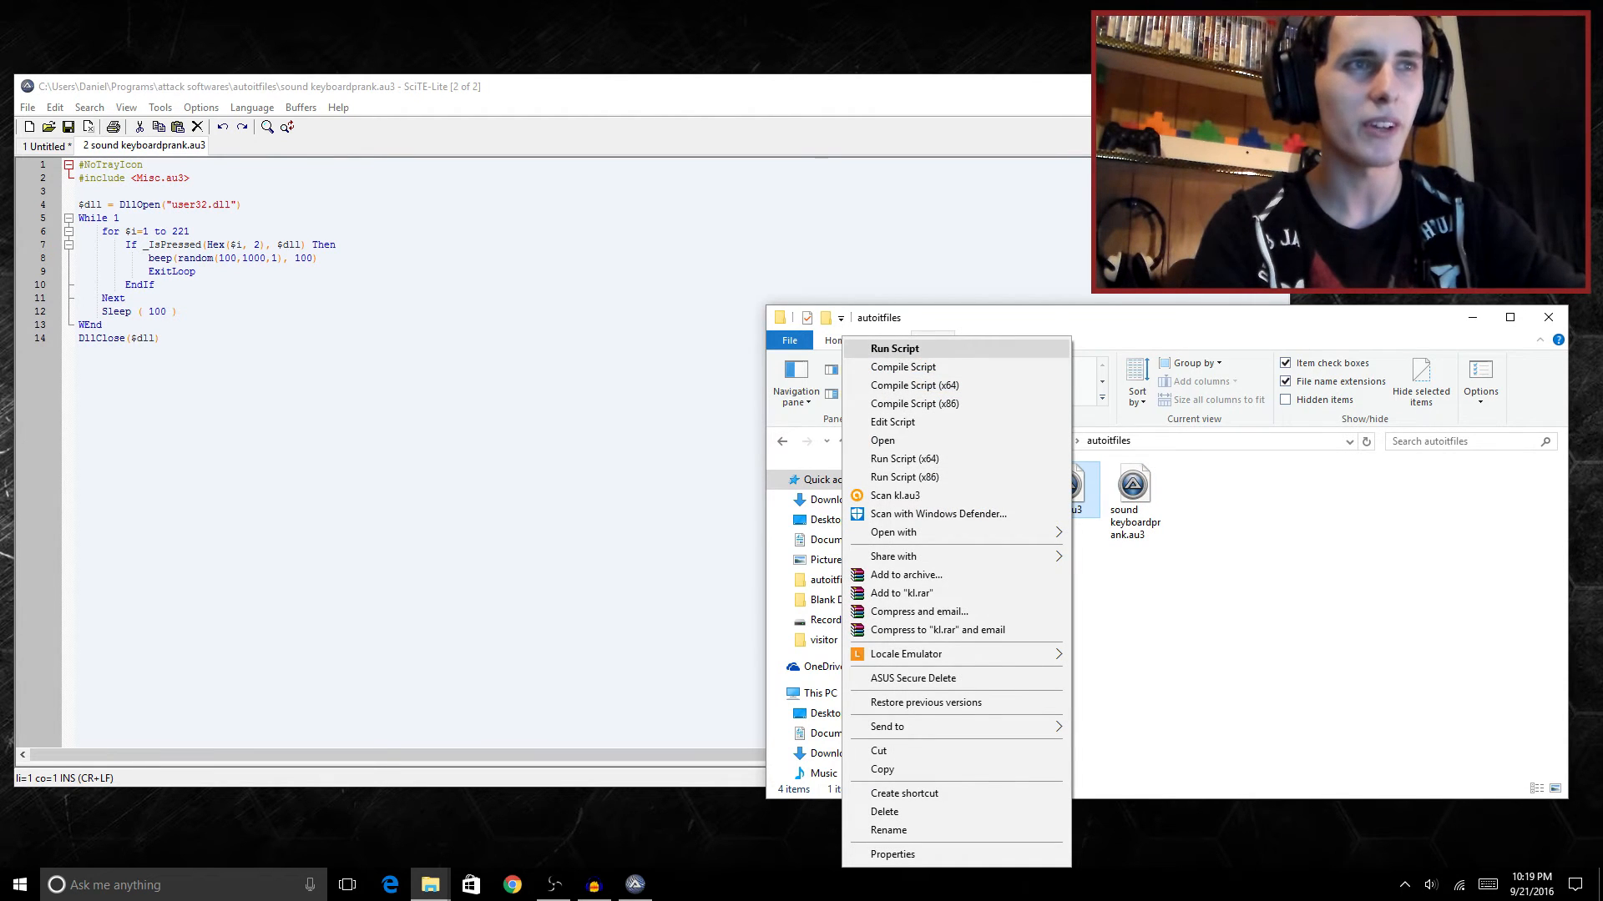
{"action": "left_click", "coordinate": [1067, 487]}
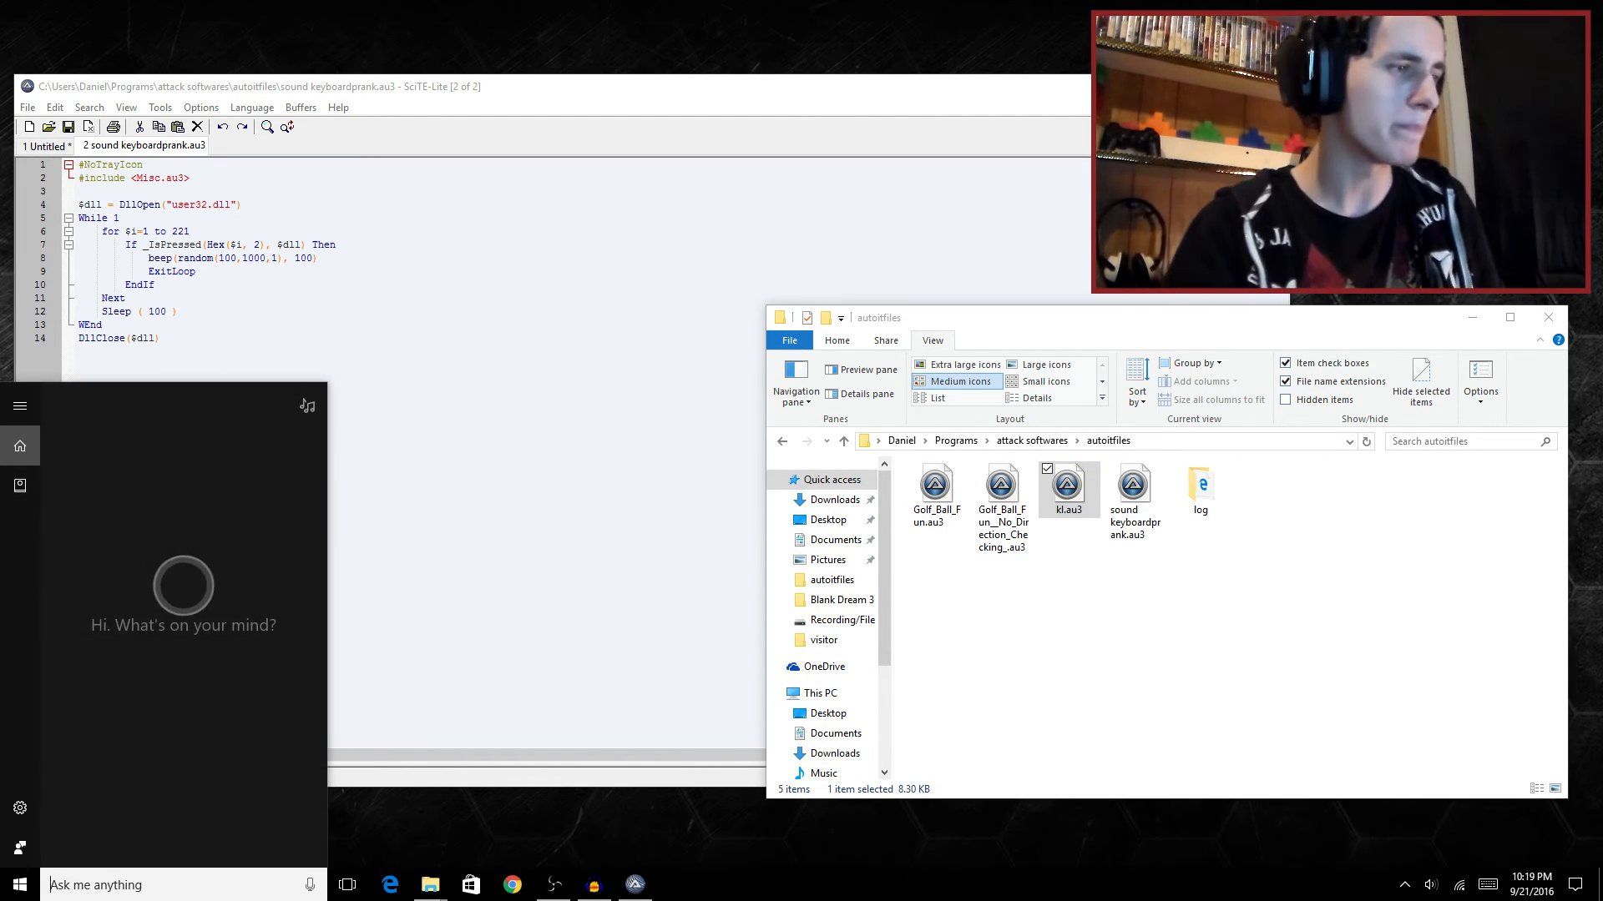
{"action": "type", "text": "hello"}
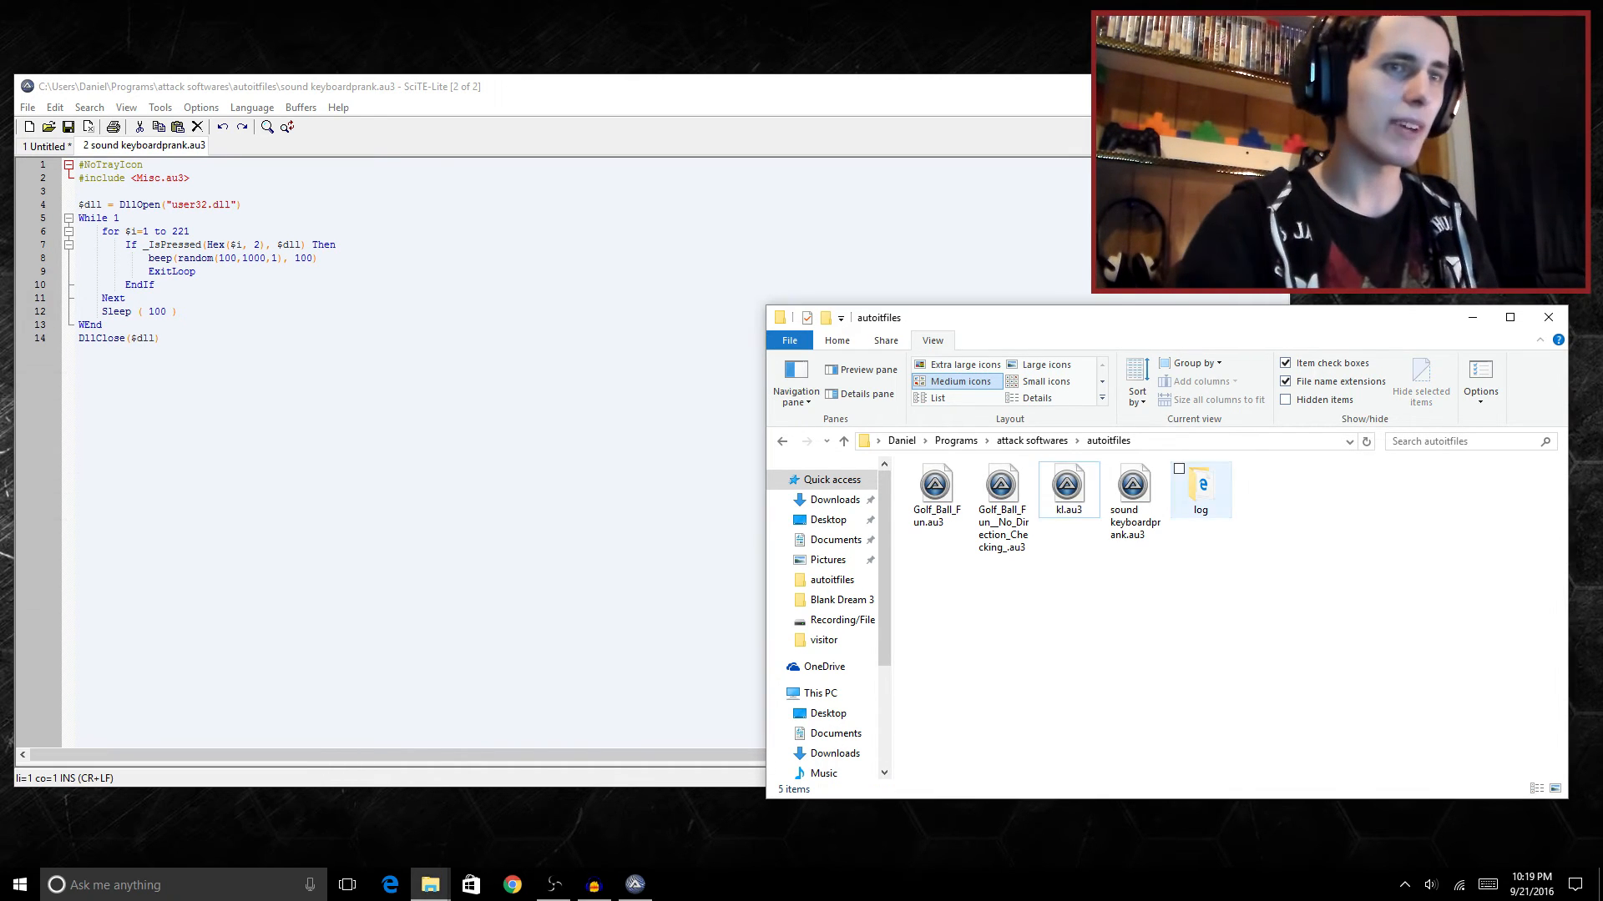
{"action": "left_click", "coordinate": [388, 885]}
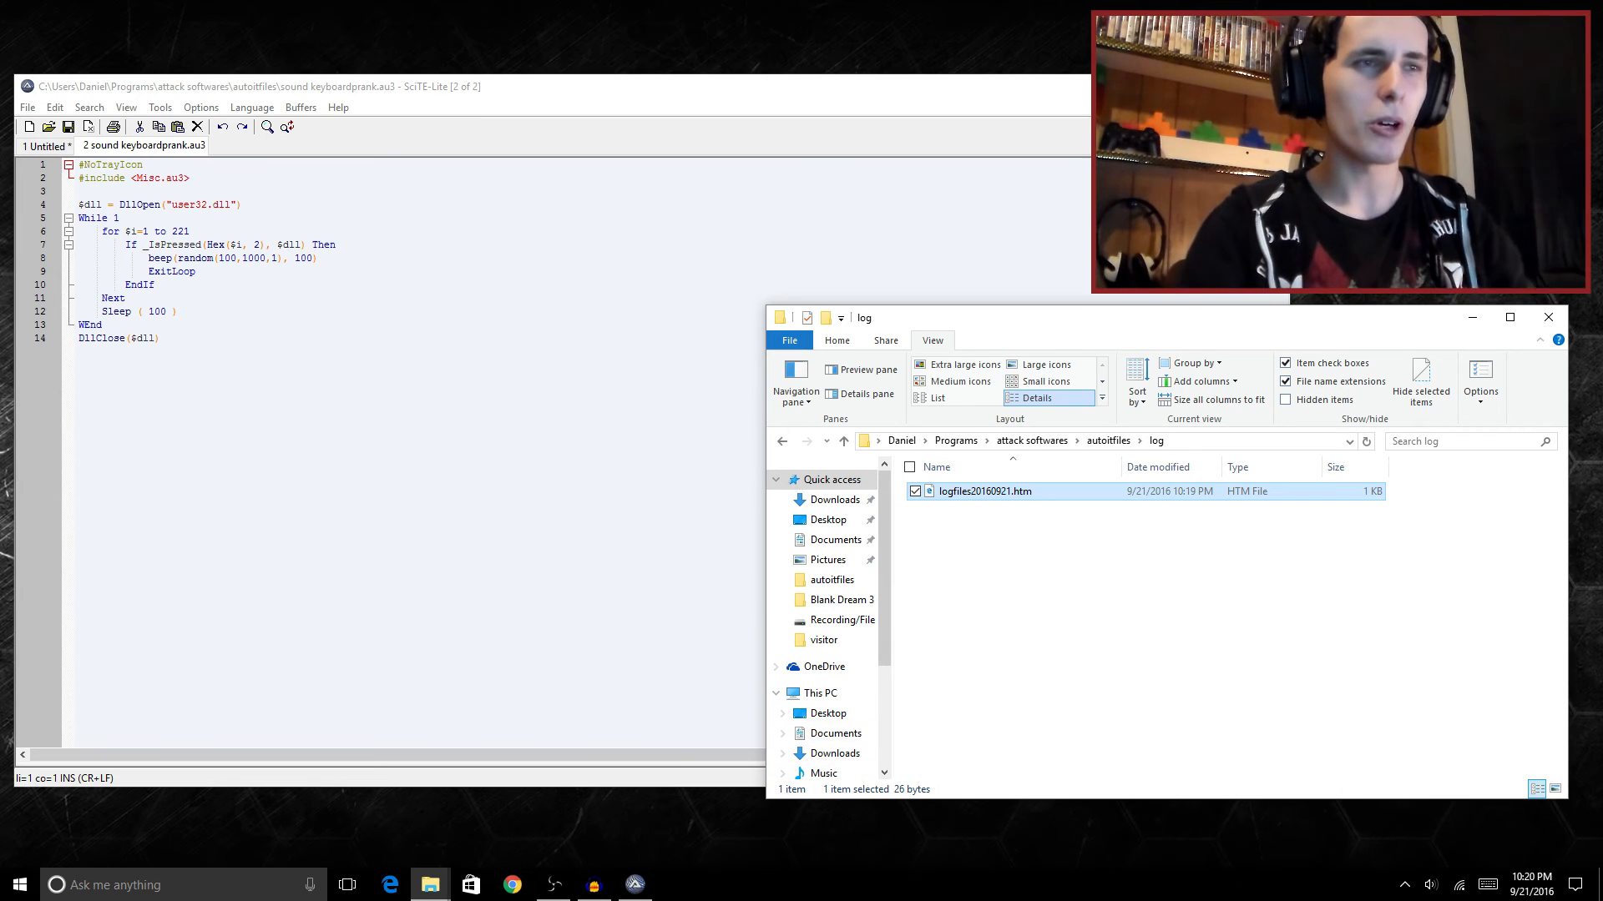
{"action": "double_click", "coordinate": [984, 491]}
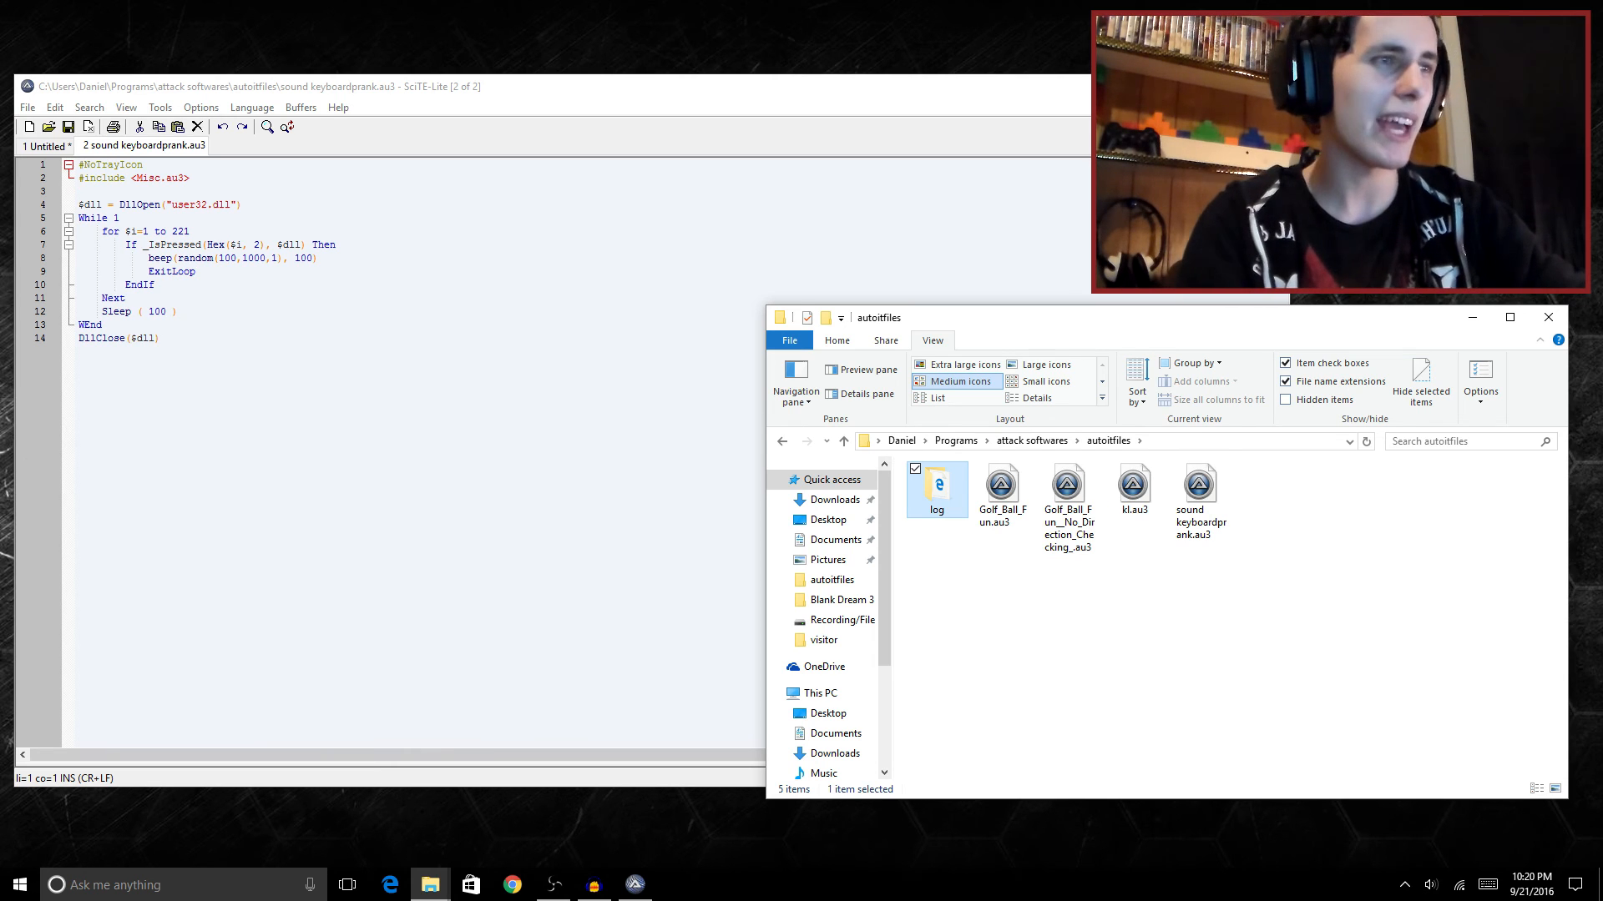
{"action": "mouse_move", "coordinate": [937, 479]}
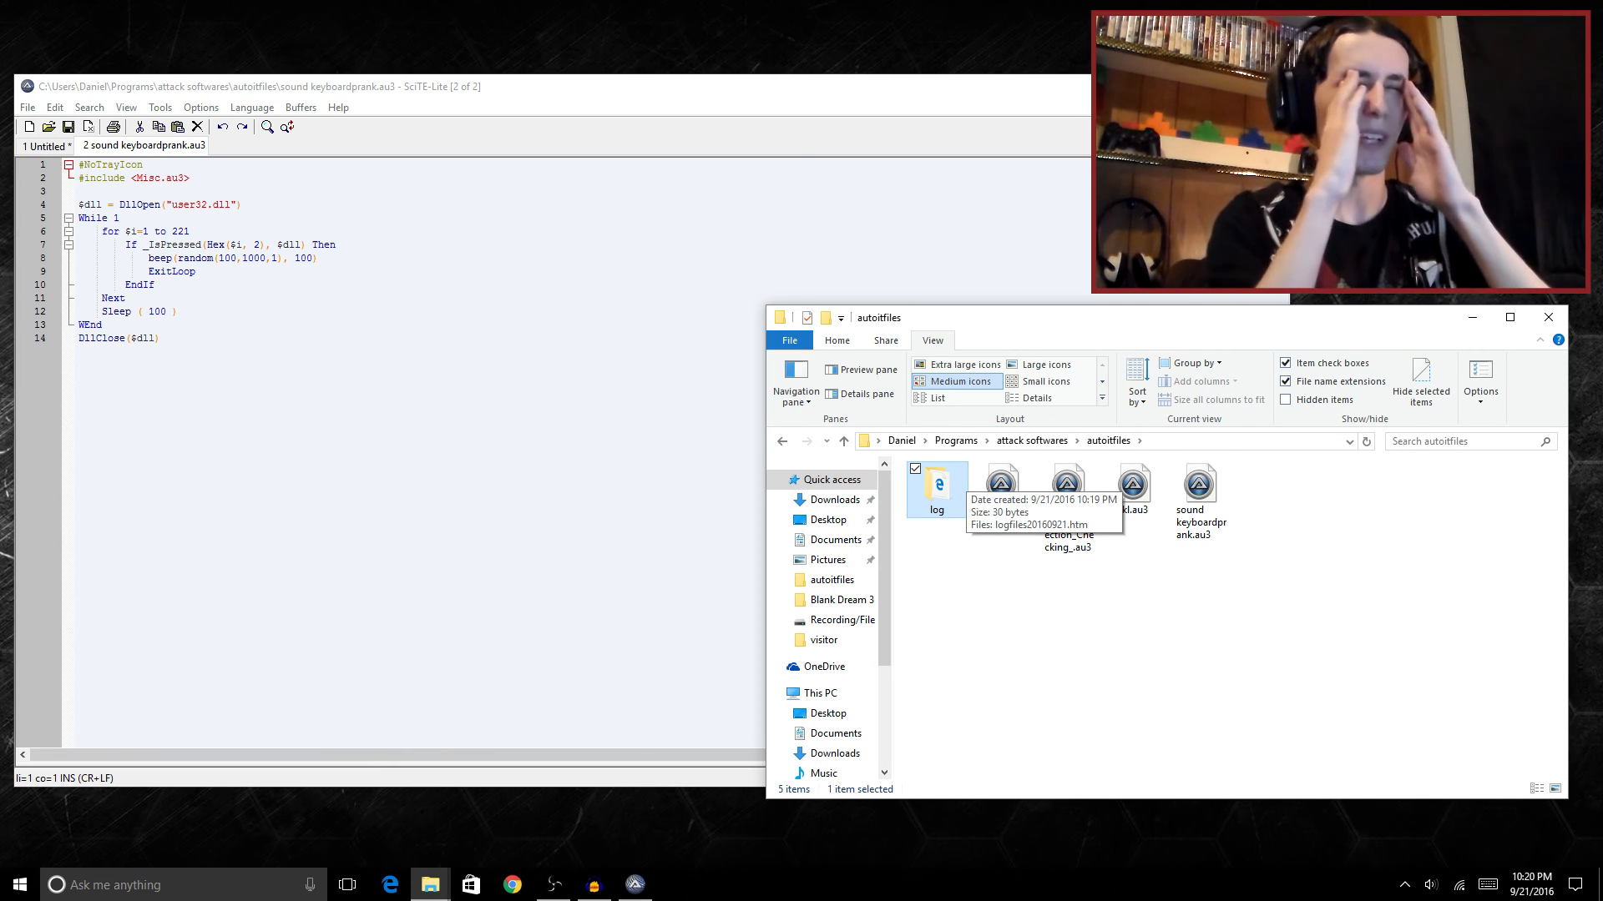